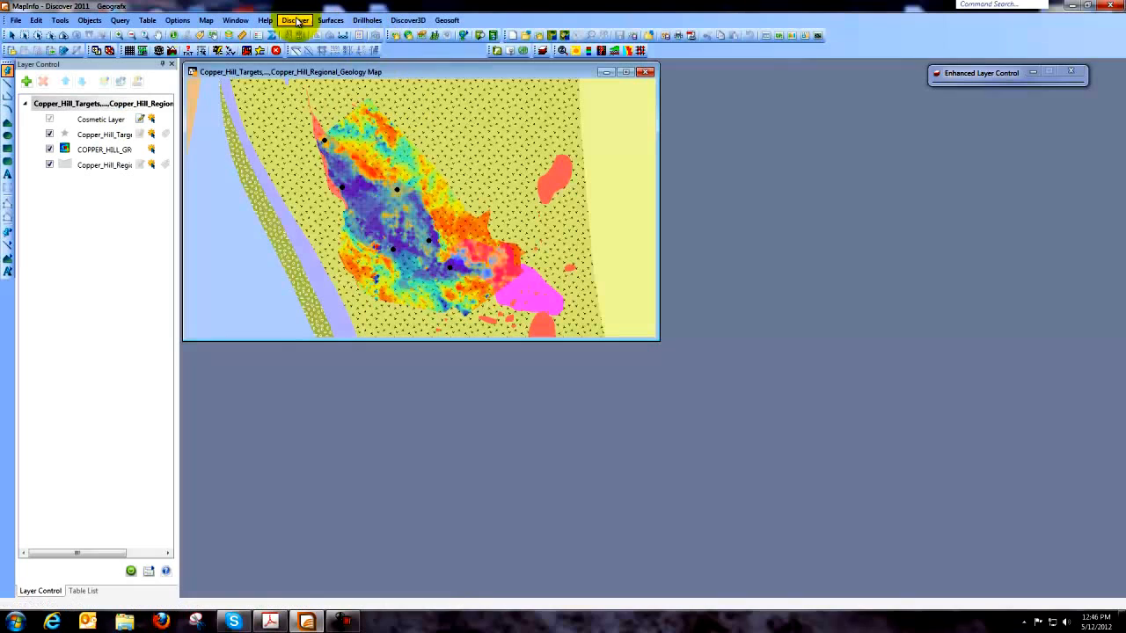
Browse the Copper_Hill_Targets table to list its six records
left_click(295, 19)
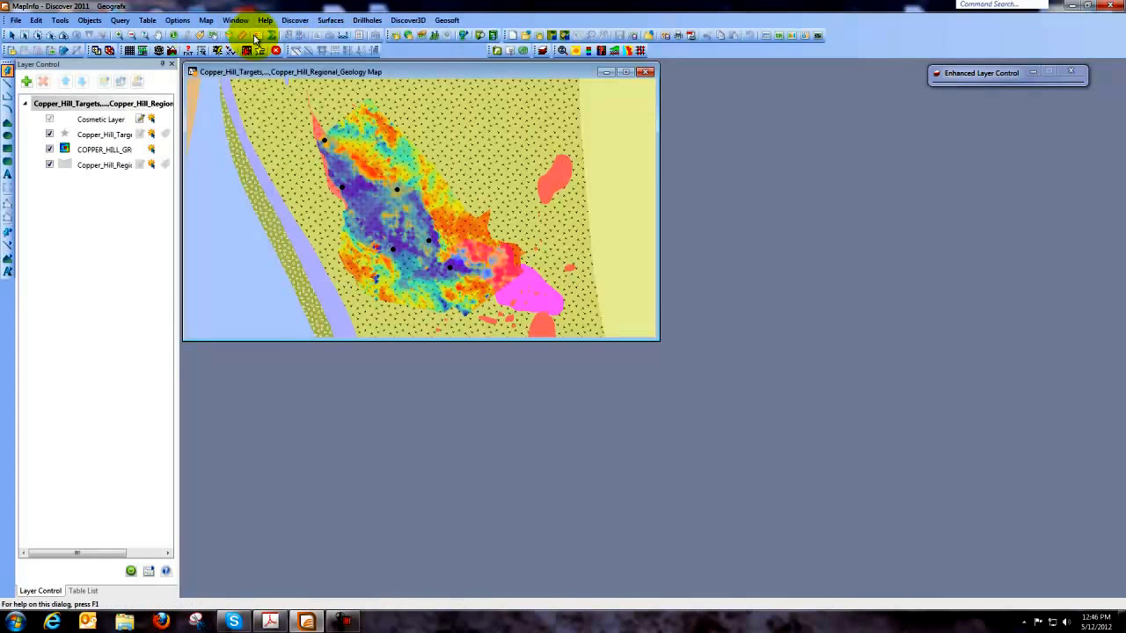
left_click(253, 37)
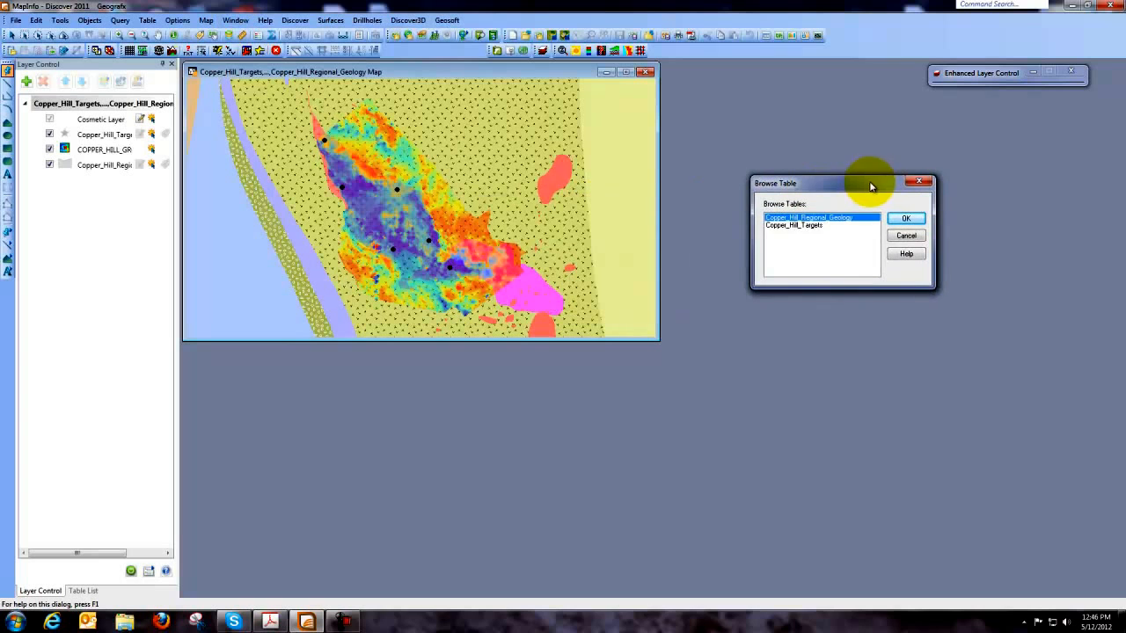
left_click(794, 225)
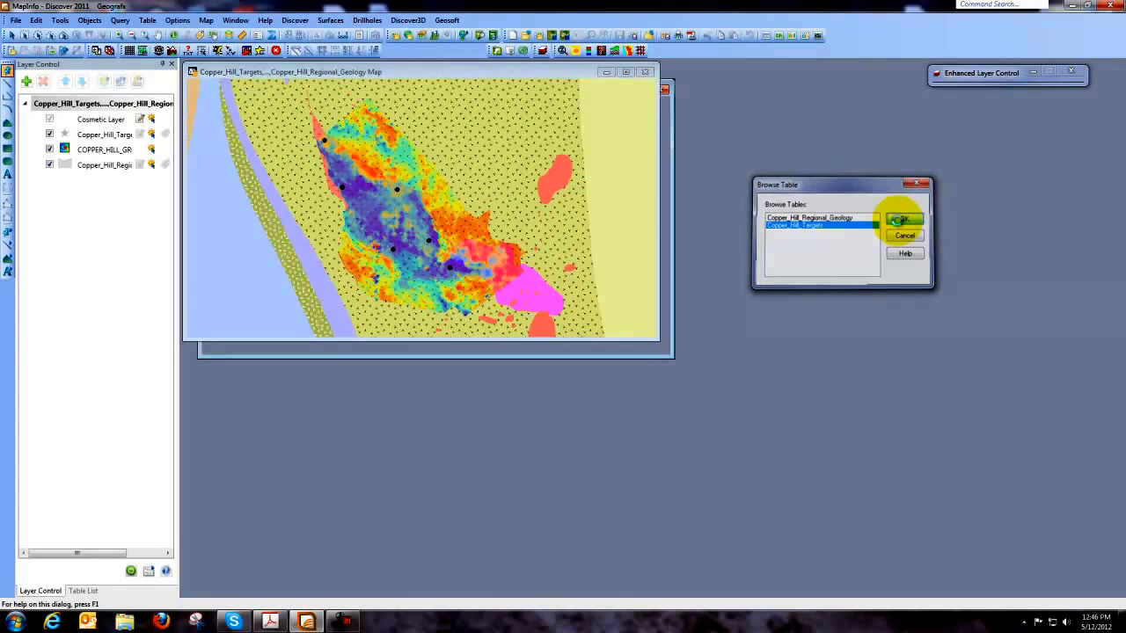
left_click(902, 219)
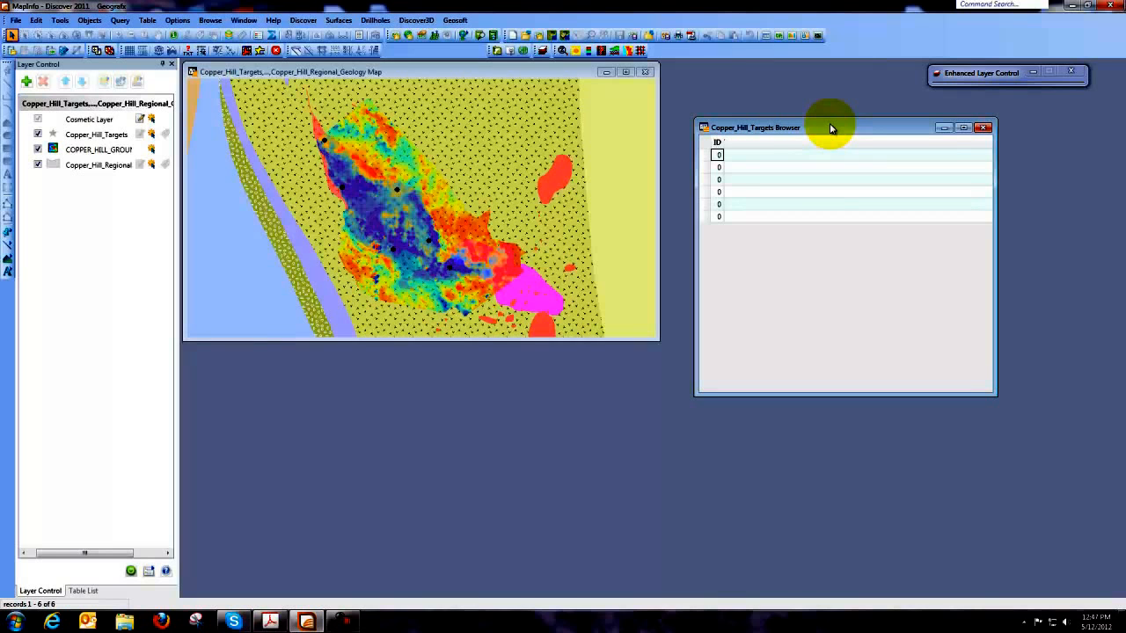
mouse_move(824, 132)
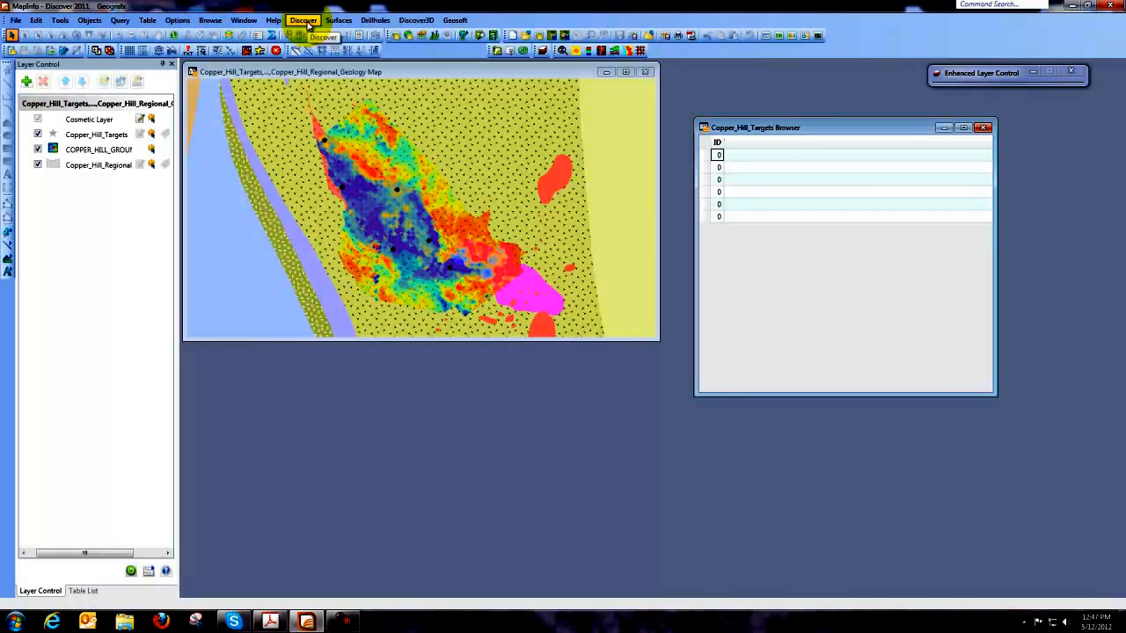
Launch Discover's Data Utilities > Update Coordinates tool
left_click(304, 19)
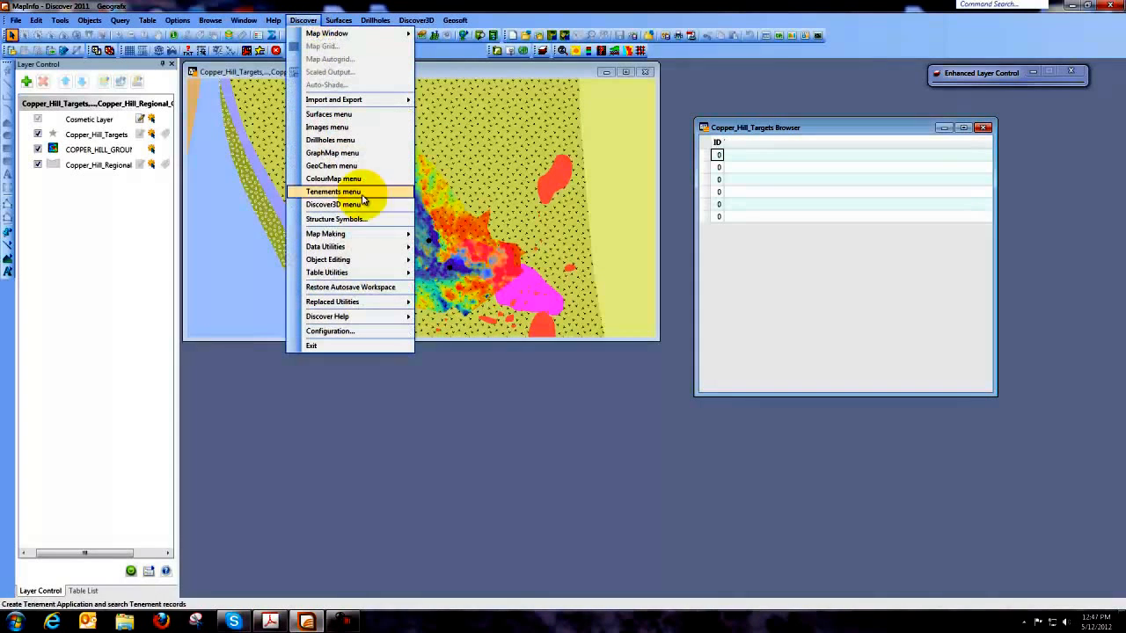
mouse_move(325, 246)
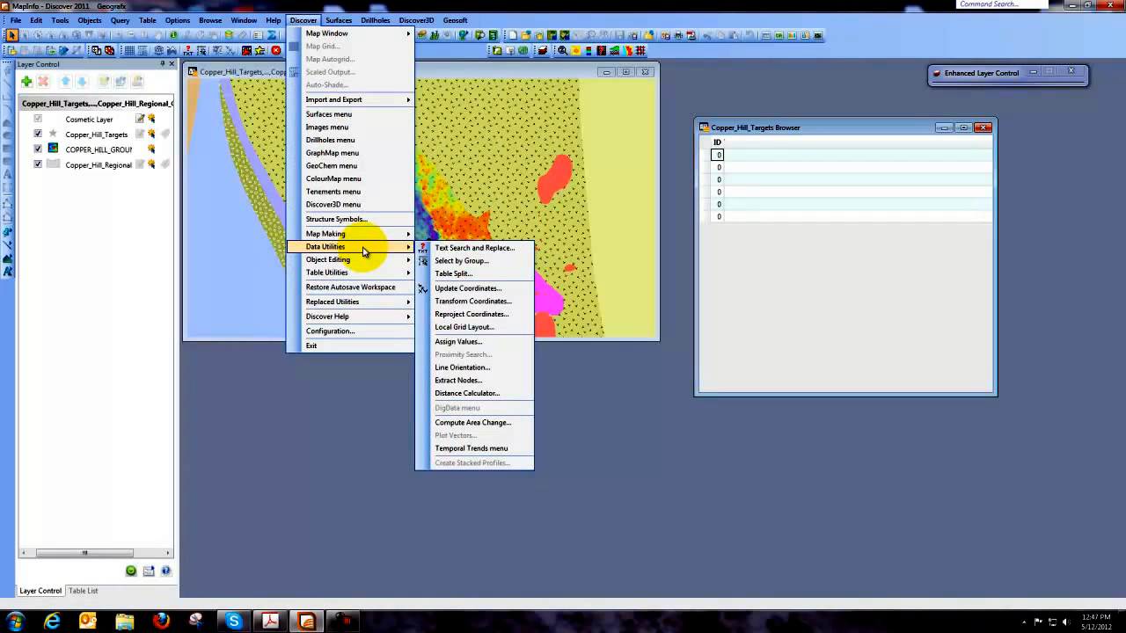
mouse_move(467, 288)
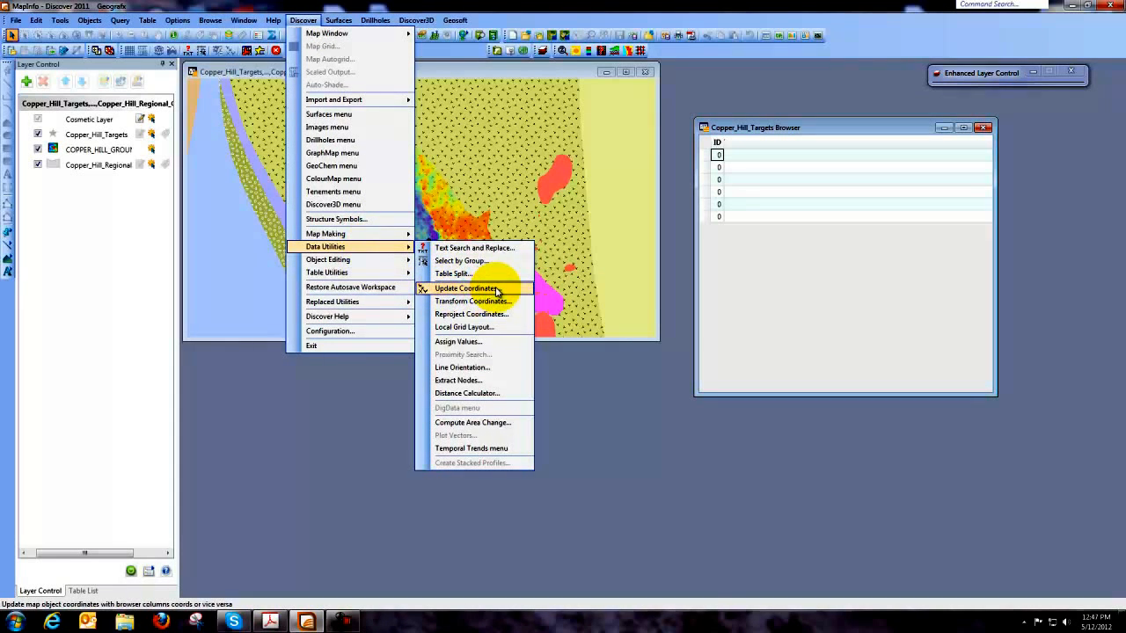
left_click(467, 289)
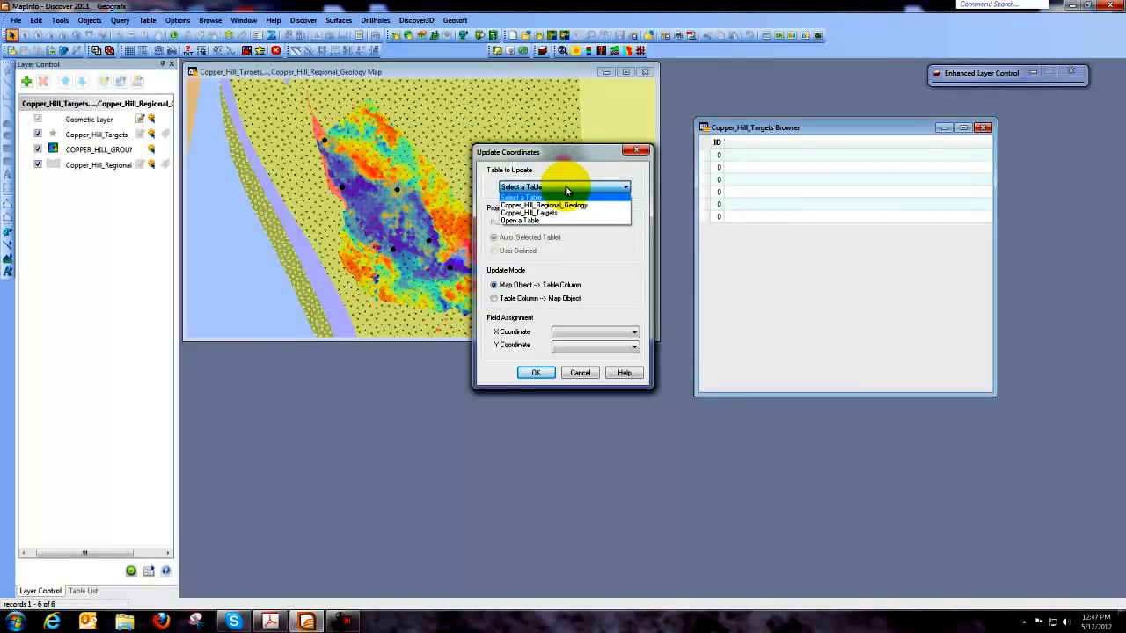
mouse_move(541, 213)
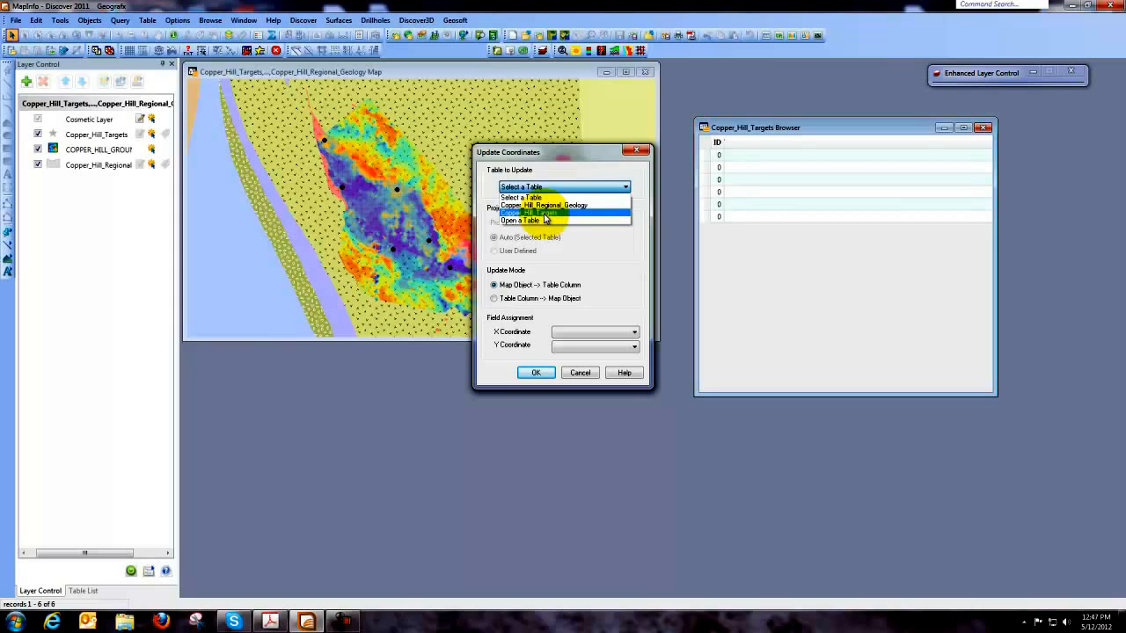
Choose Copper_Hill_Targets as the table to update, keeping Auto (Selected Table) projection
left_click(532, 212)
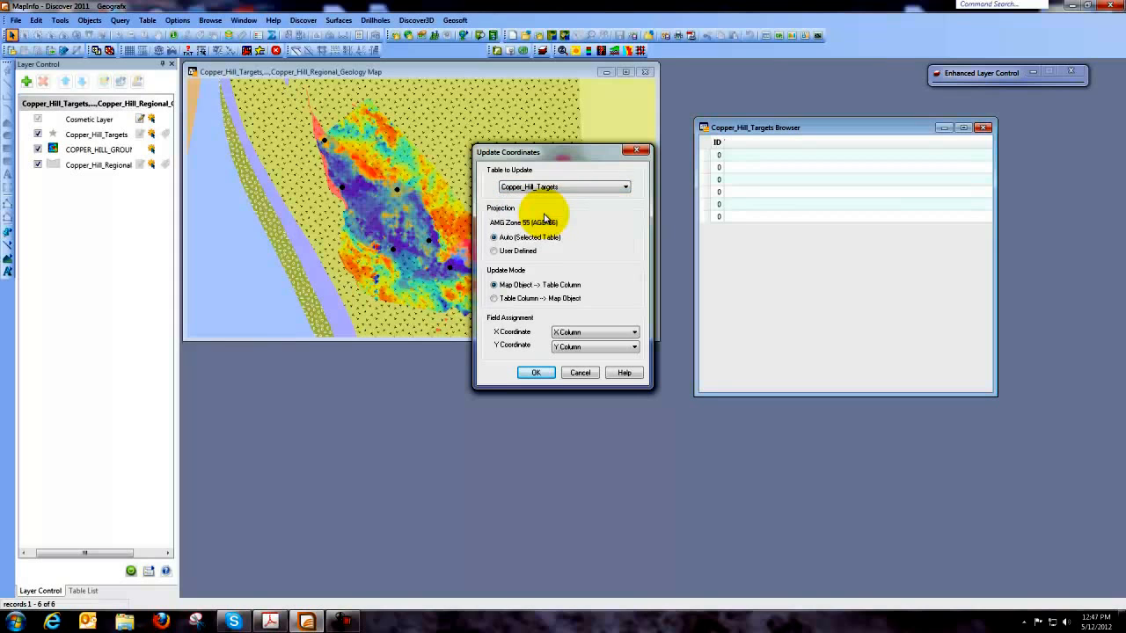
mouse_move(497, 211)
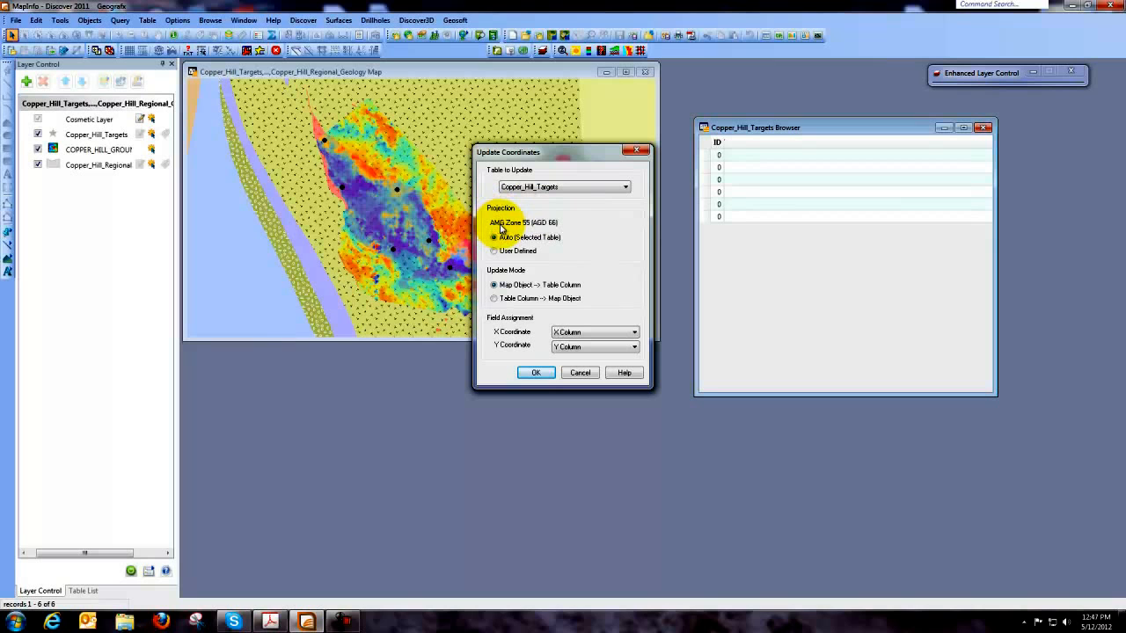
left_click(495, 237)
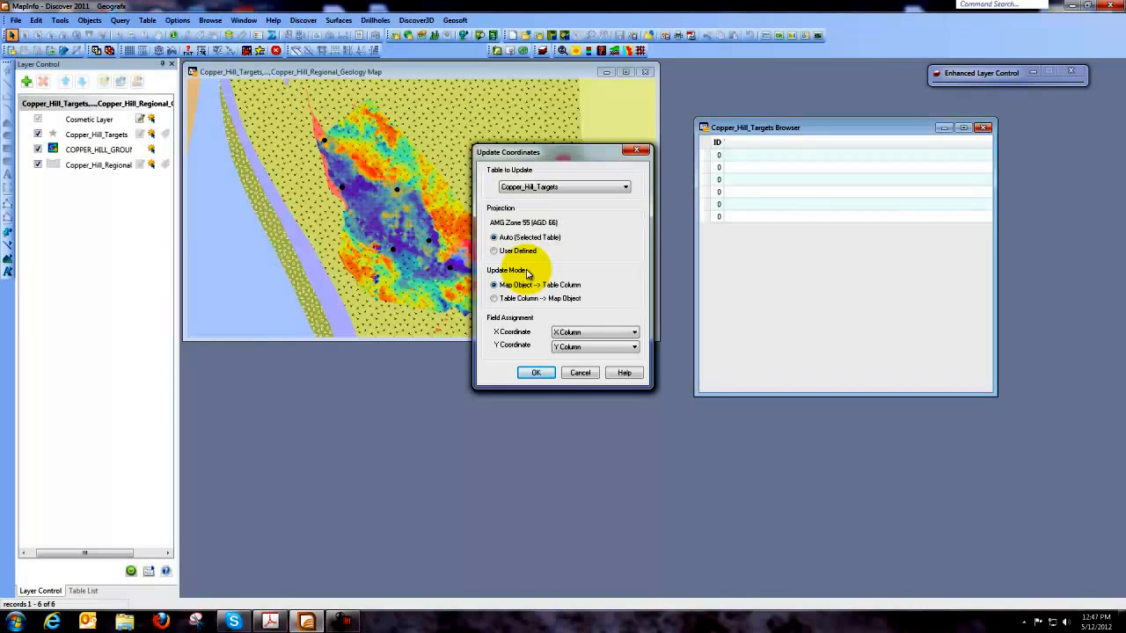
mouse_move(326, 143)
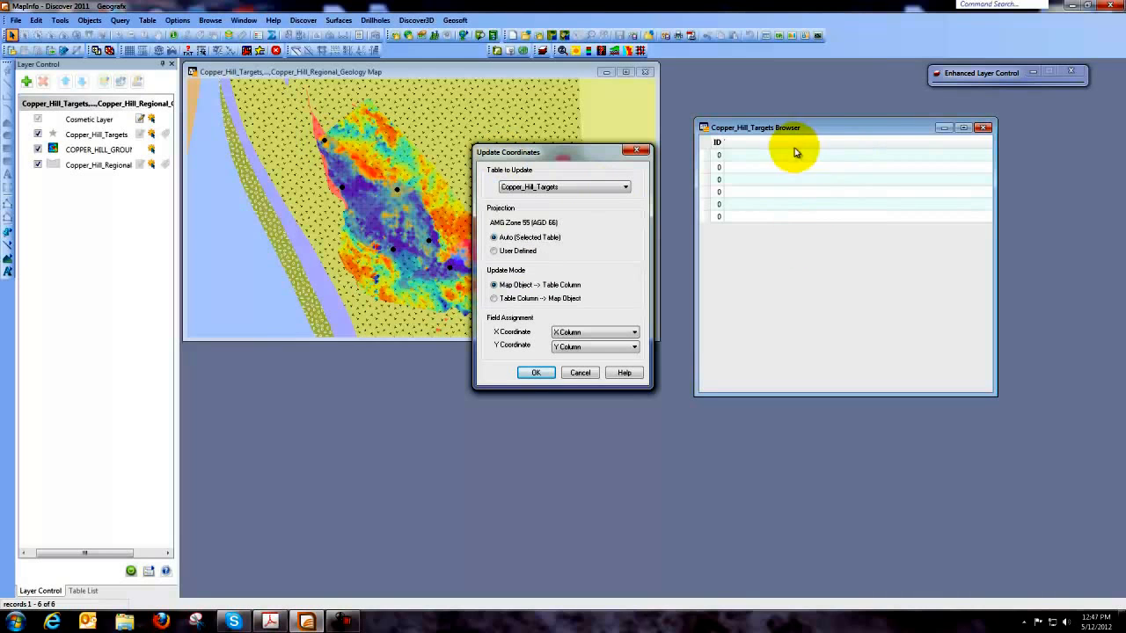
mouse_move(841, 166)
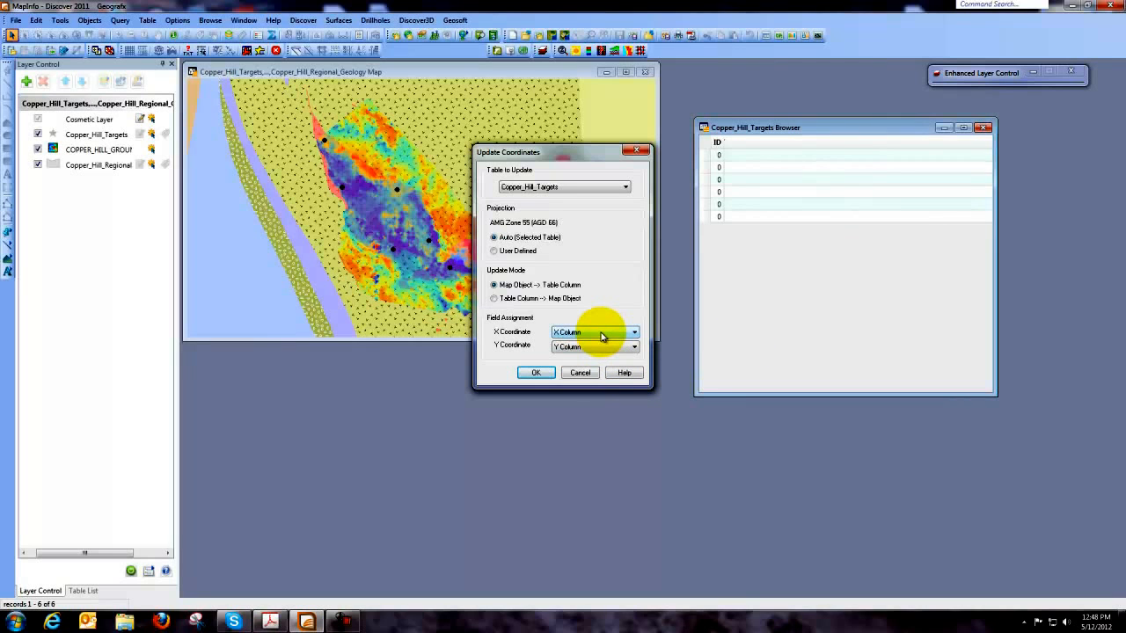
Send X coordinates to a new column named AGD66_EAST
left_click(633, 332)
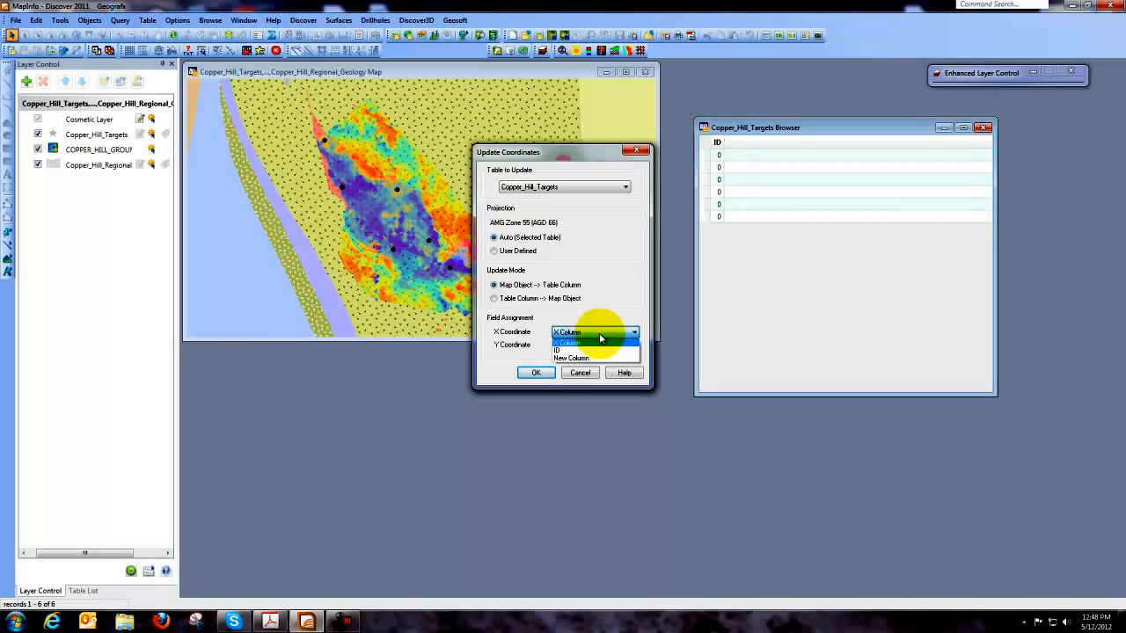
left_click(570, 357)
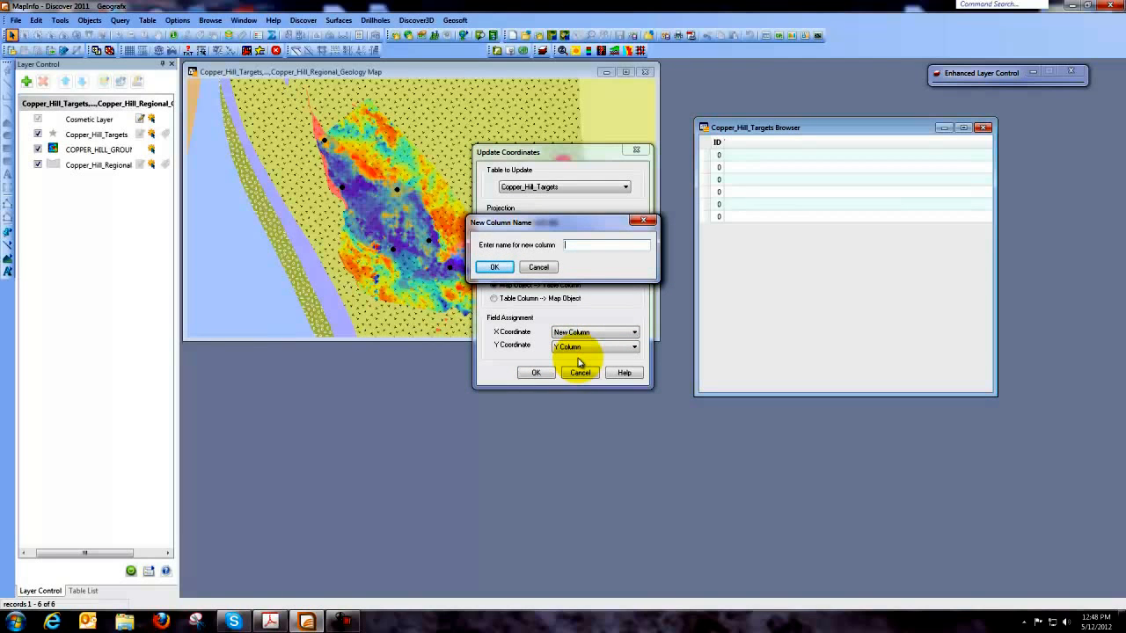
type("AGD66_EAST")
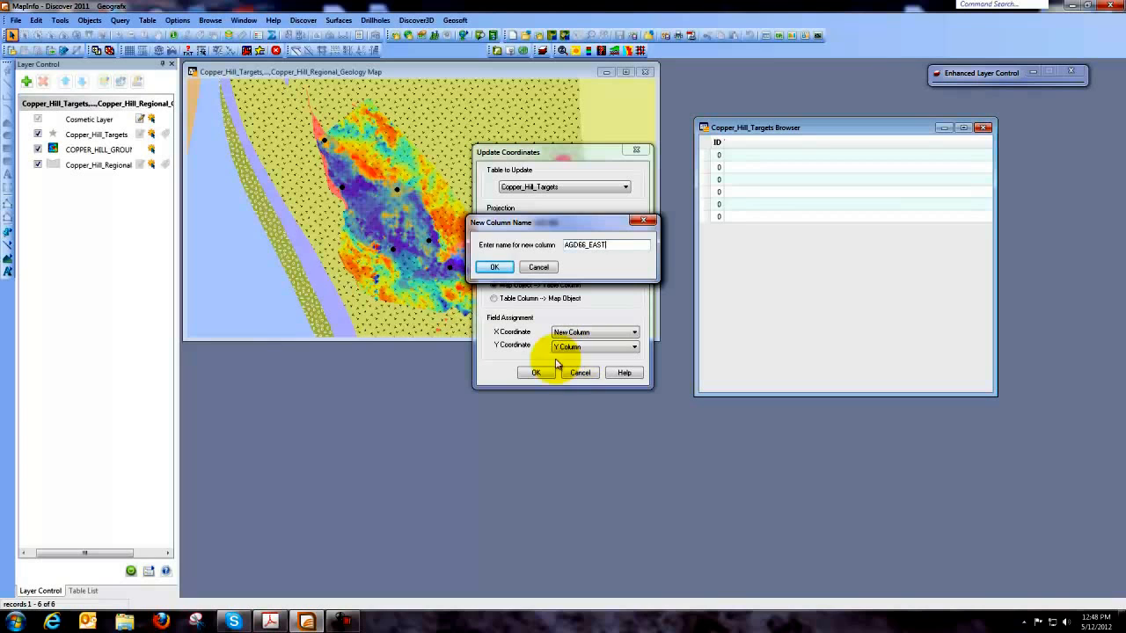
left_click(494, 266)
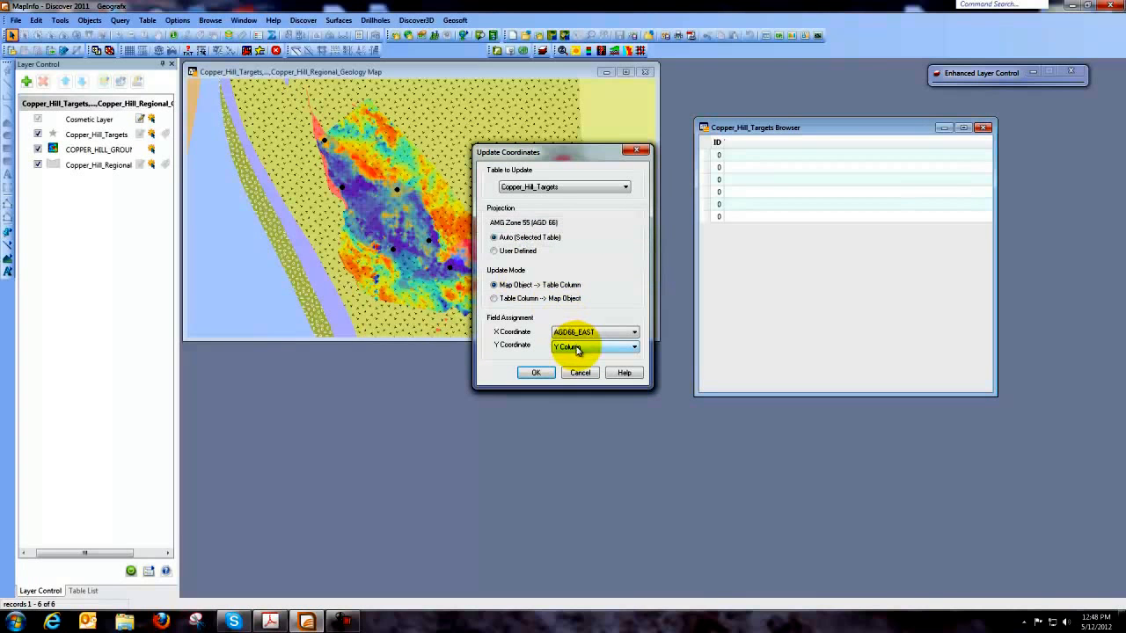
Send Y coordinates to a new column named AGD66_NORTH
left_click(633, 345)
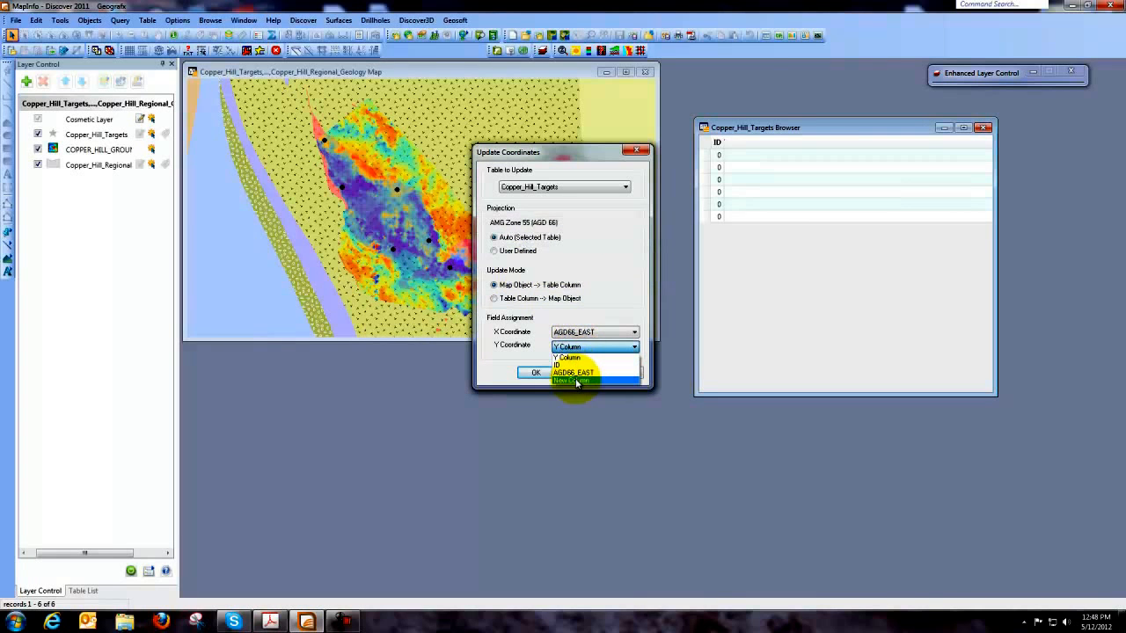
left_click(576, 381)
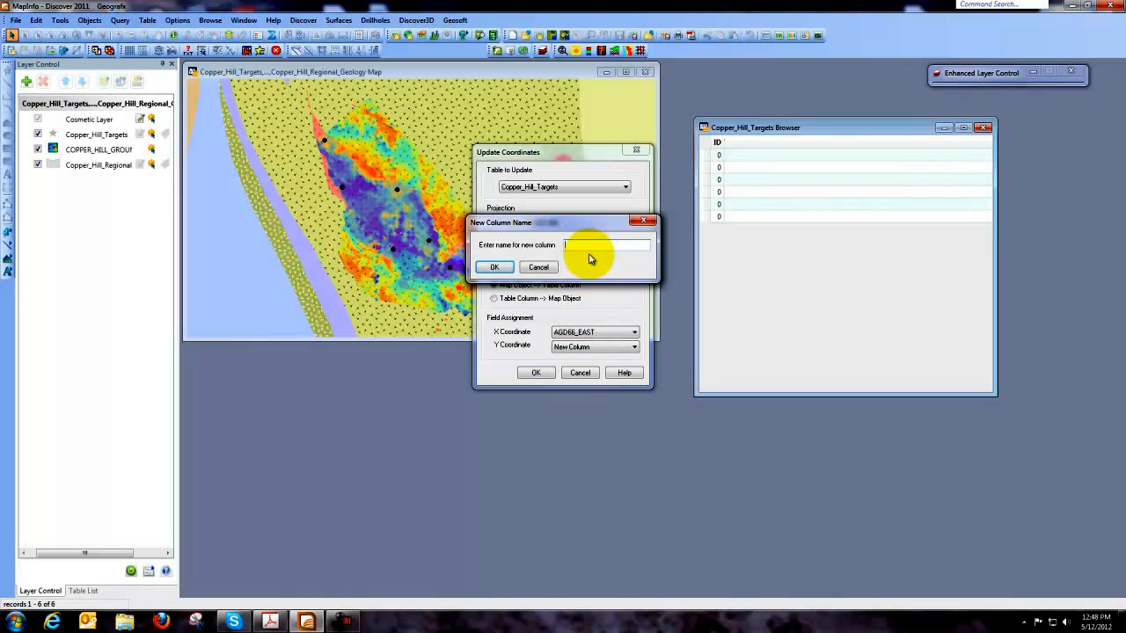
type("AGD66")
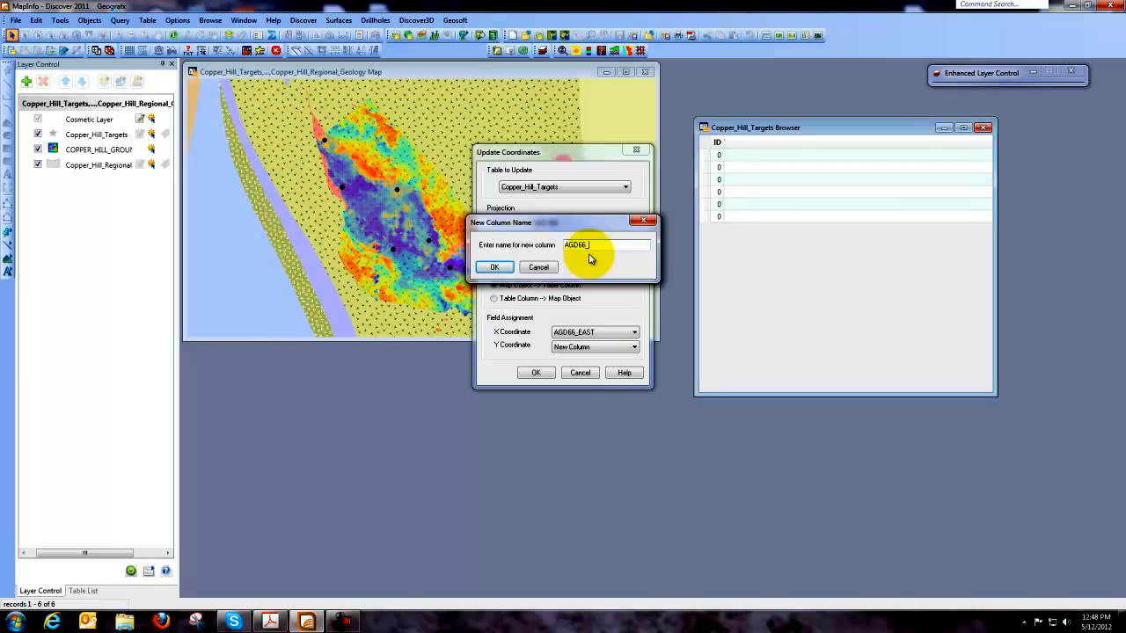
type("_N")
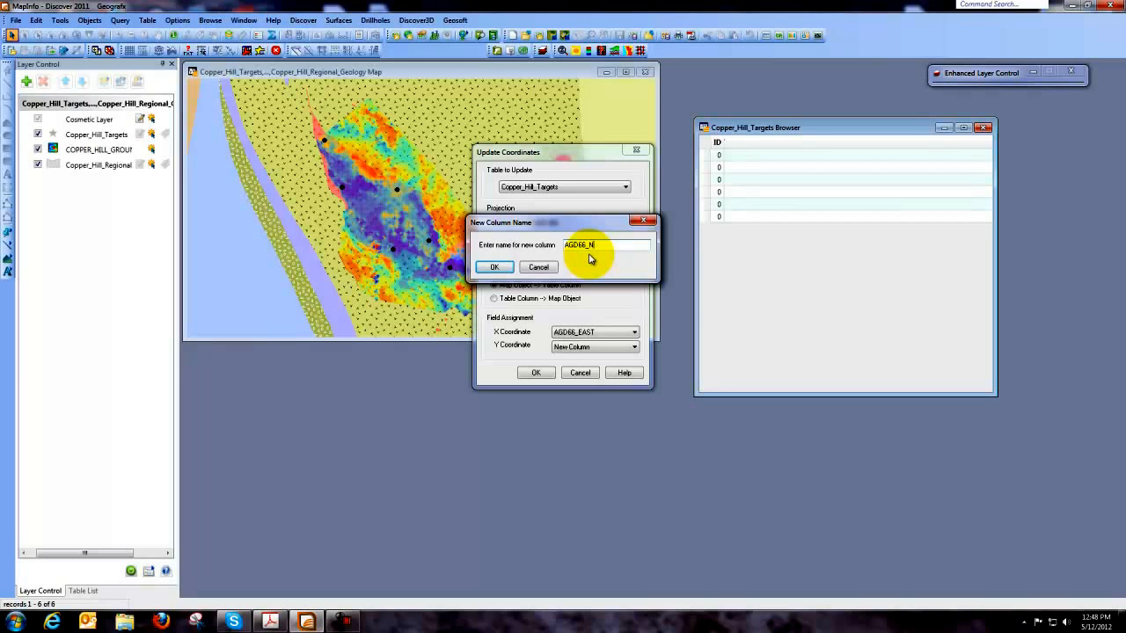
type("ORTH")
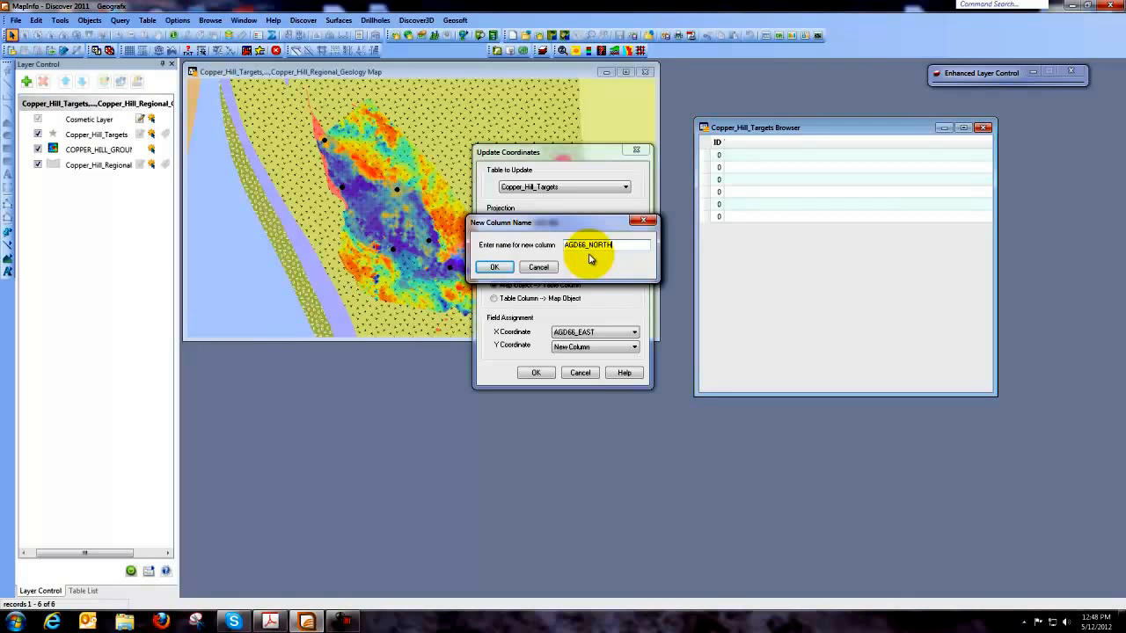
left_click(493, 267)
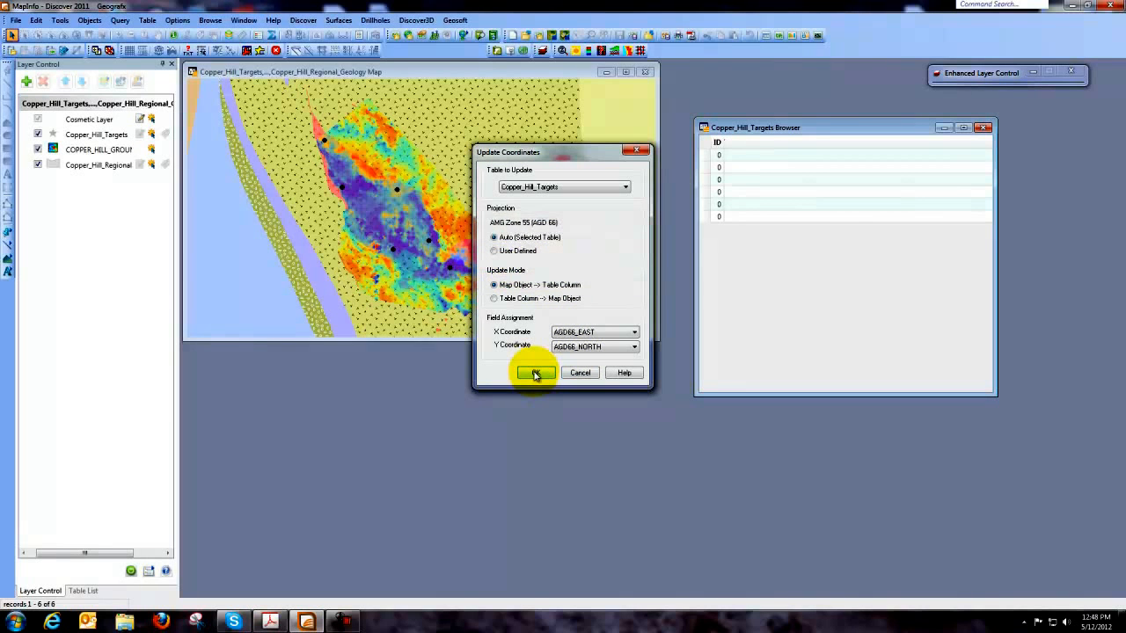
Run the coordinate update, dismiss the completion message, and browse Copper_Hill_Targets
left_click(536, 373)
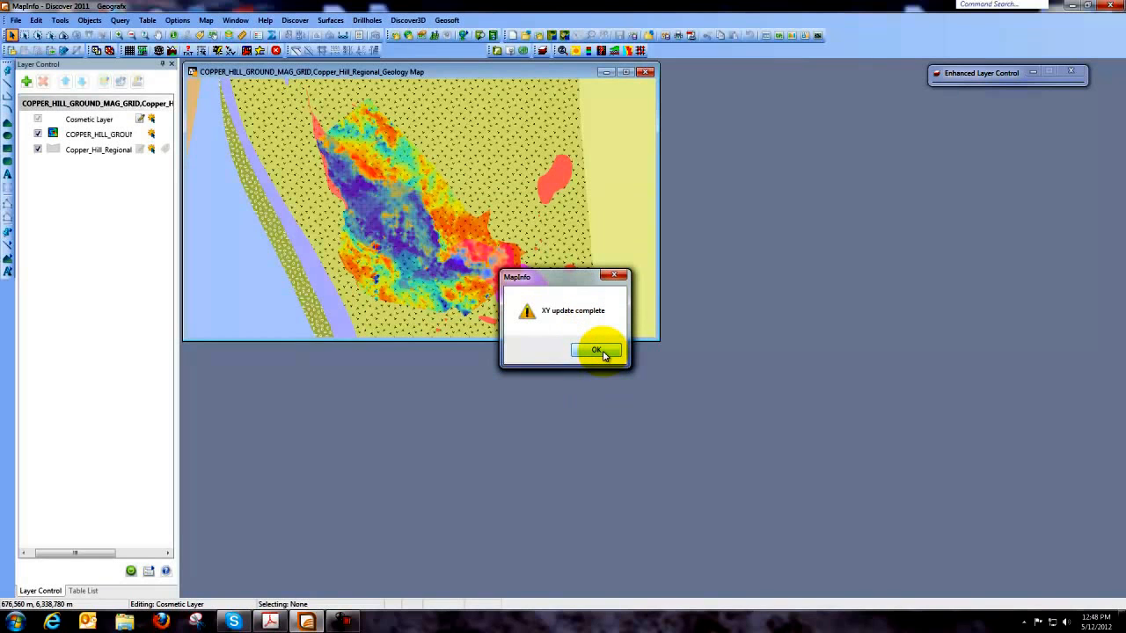
left_click(596, 350)
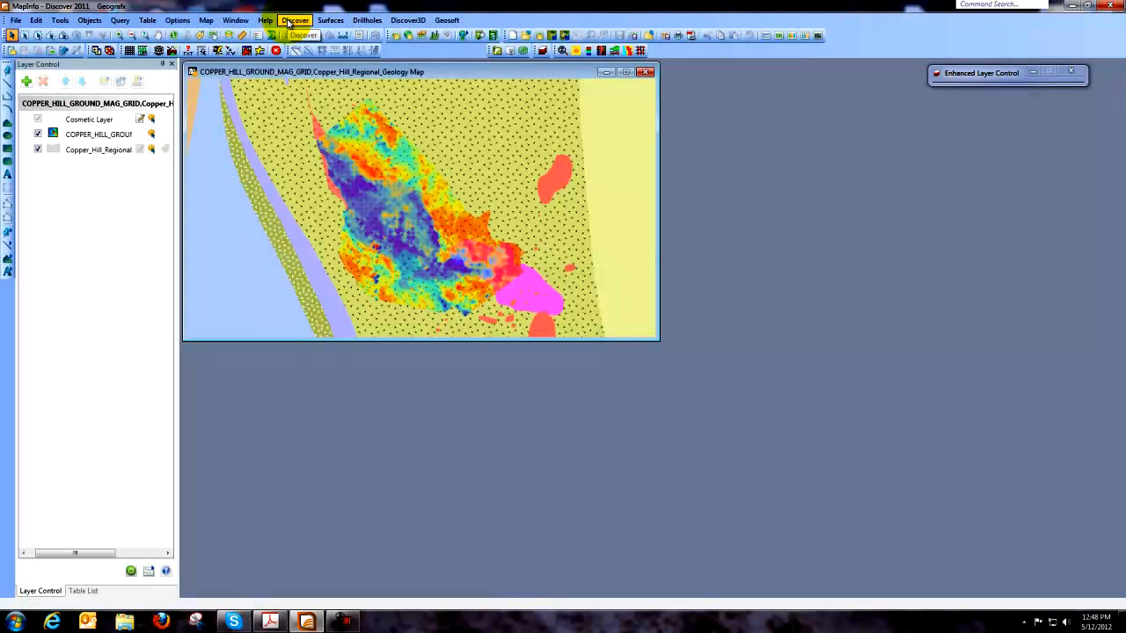
left_click(234, 19)
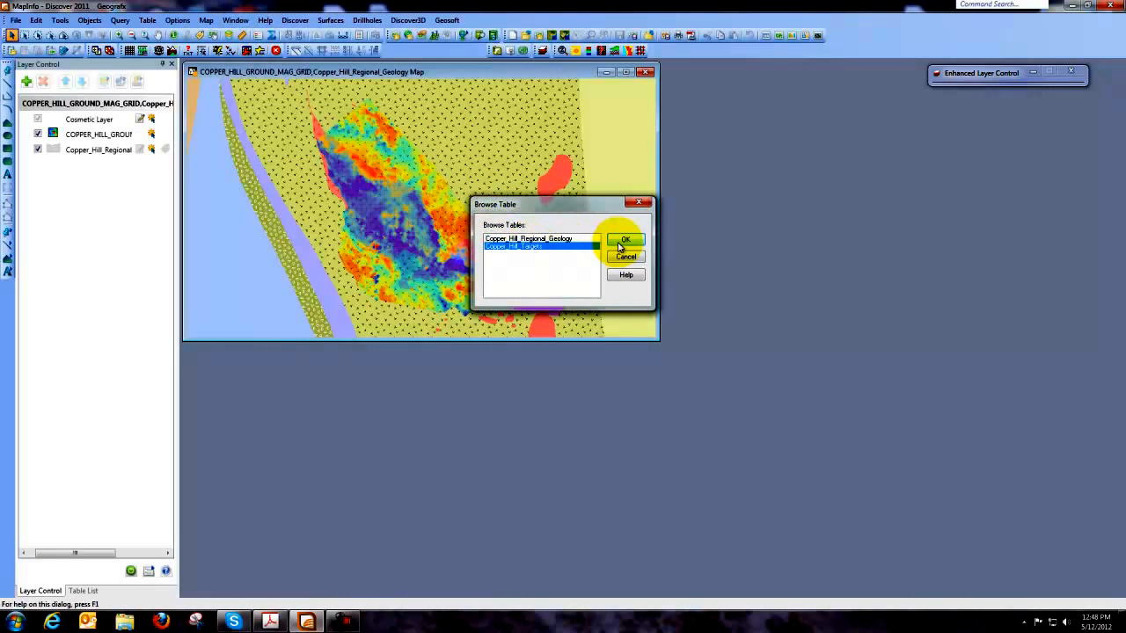
left_click(625, 239)
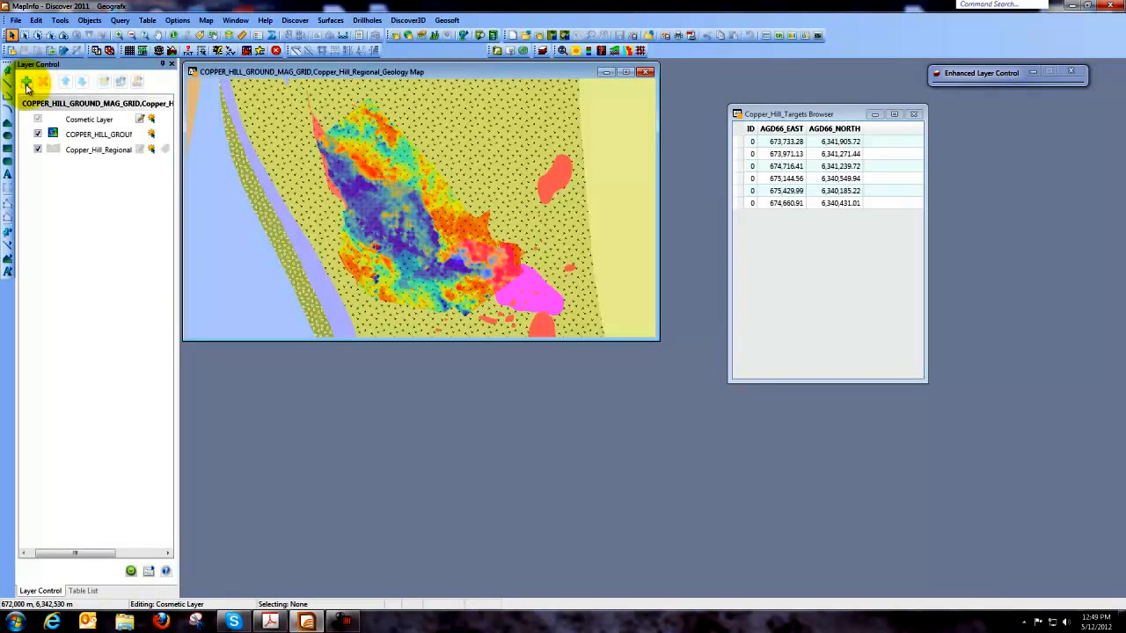
Add Copper_Hill_Targets as a layer through Layer Control's Add Layers
left_click(27, 81)
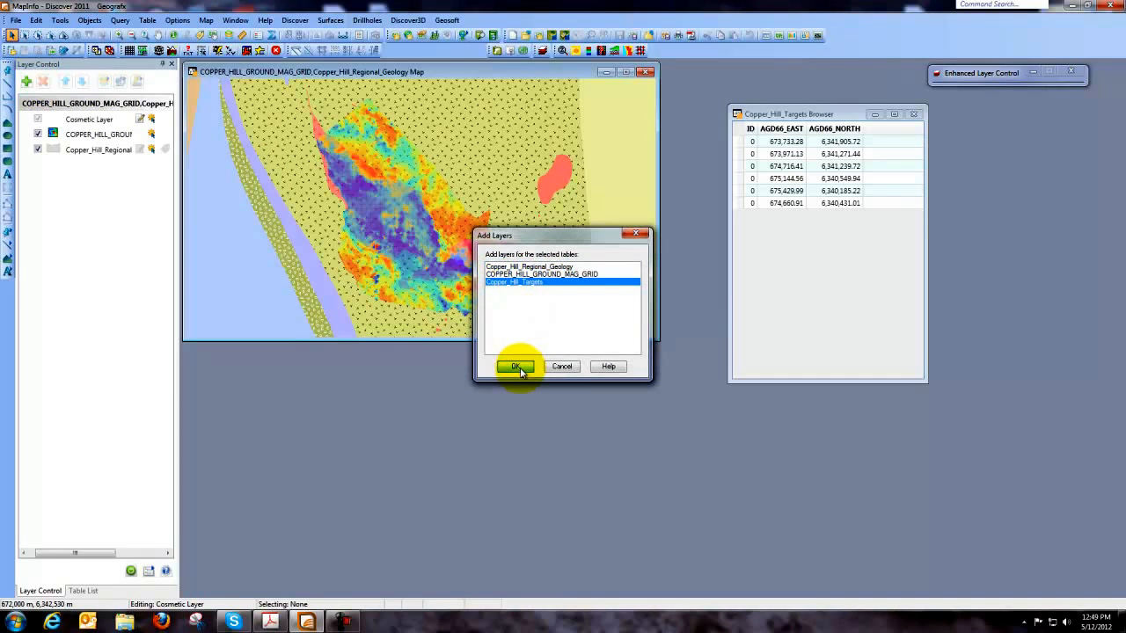
left_click(516, 367)
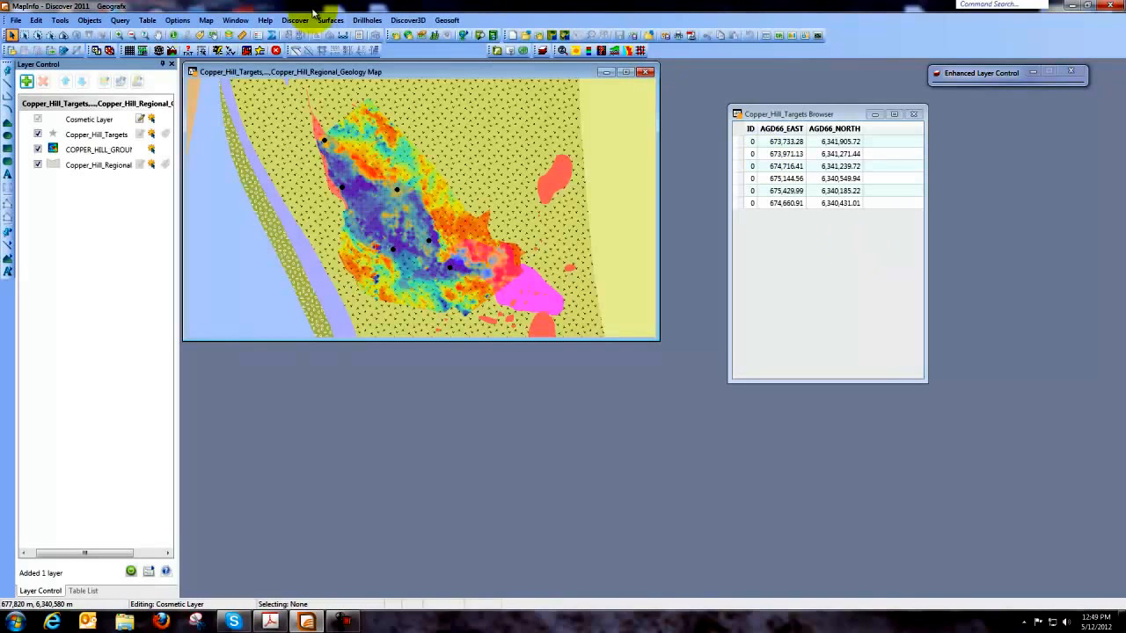
Open the Discover menu to reach Table Utilities
left_click(295, 20)
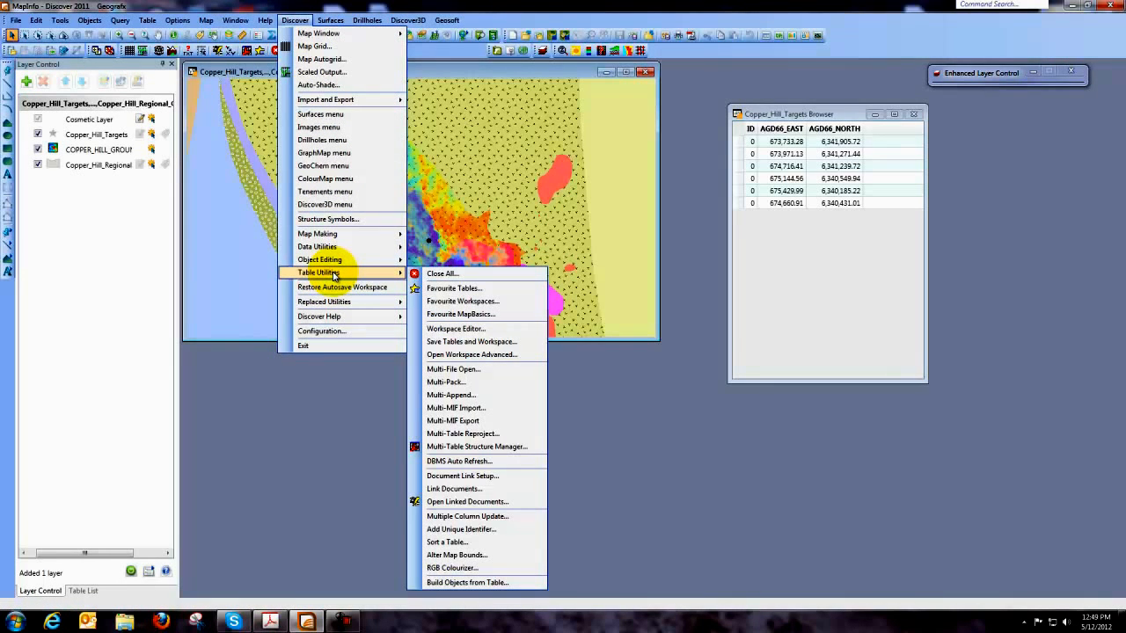
mouse_move(466, 461)
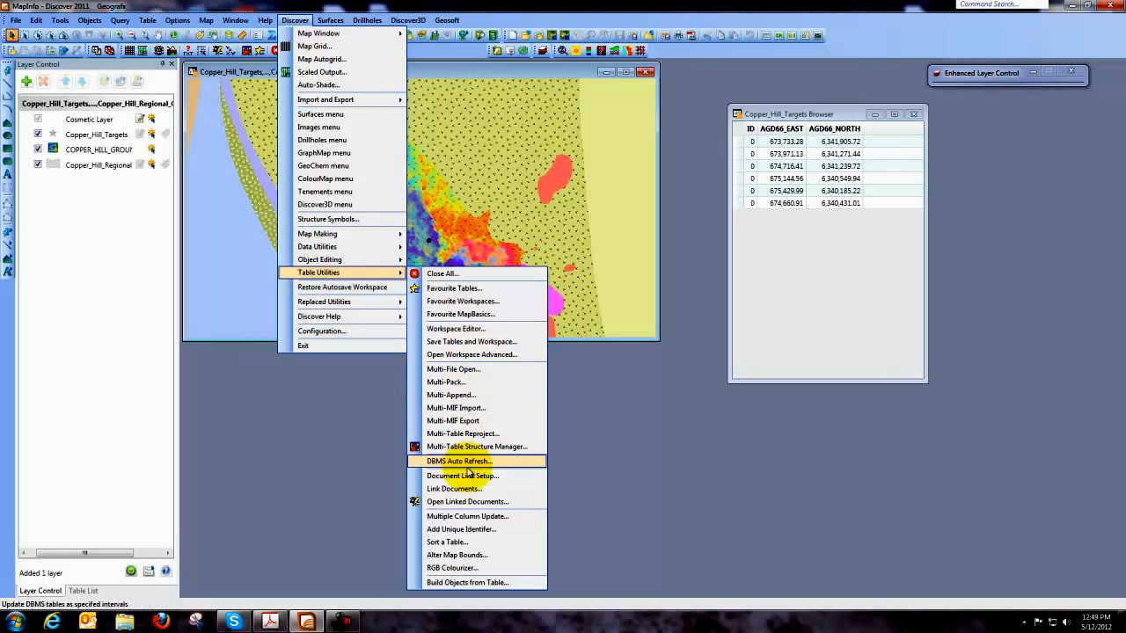
mouse_move(485, 529)
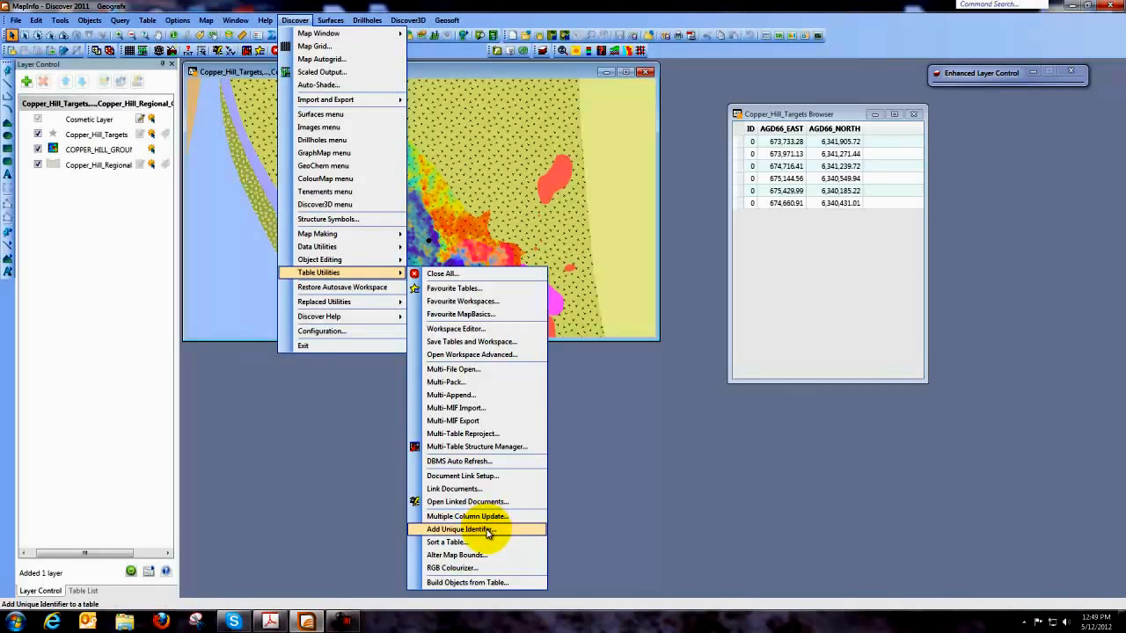
mouse_move(496, 534)
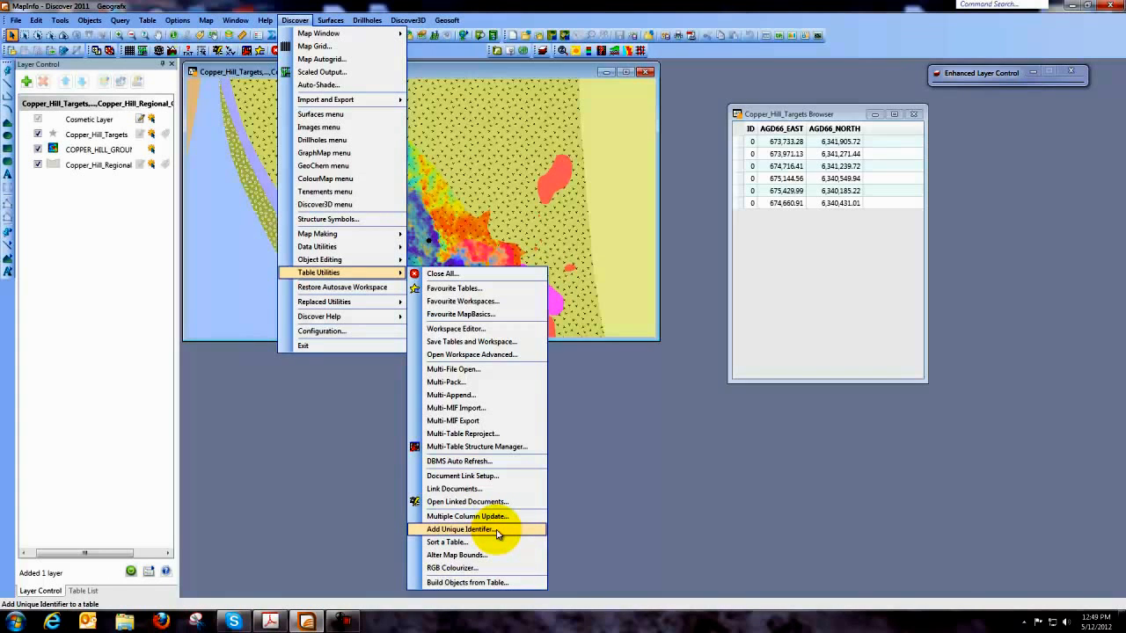
Add an Alpha Numeric HoleID field with prefix CH to Copper_Hill_Targets
left_click(459, 528)
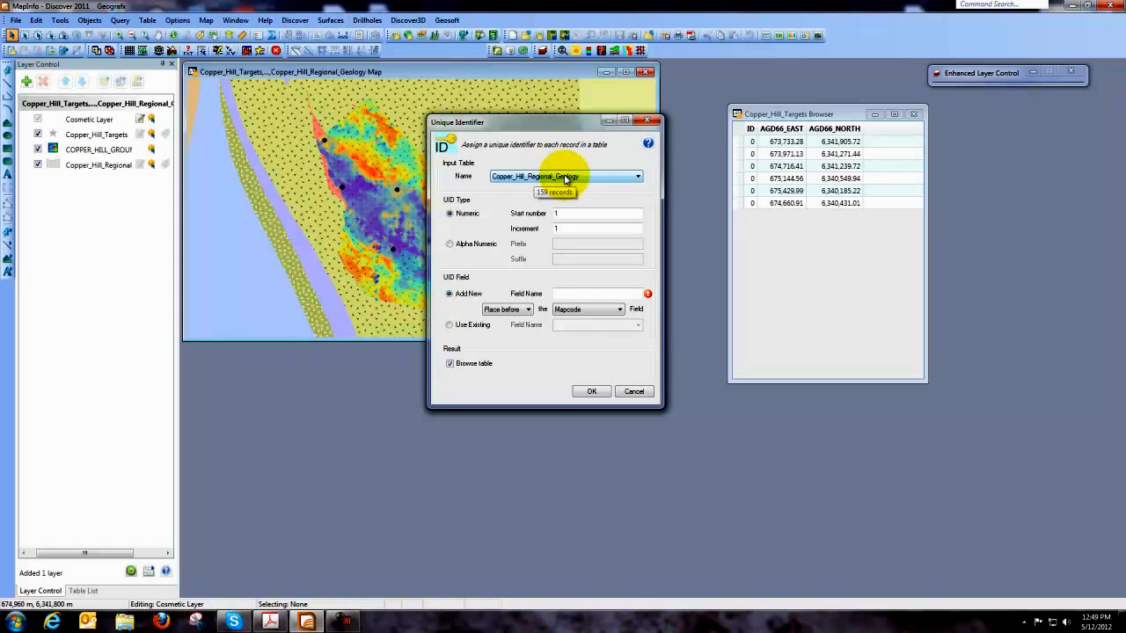
left_click(637, 176)
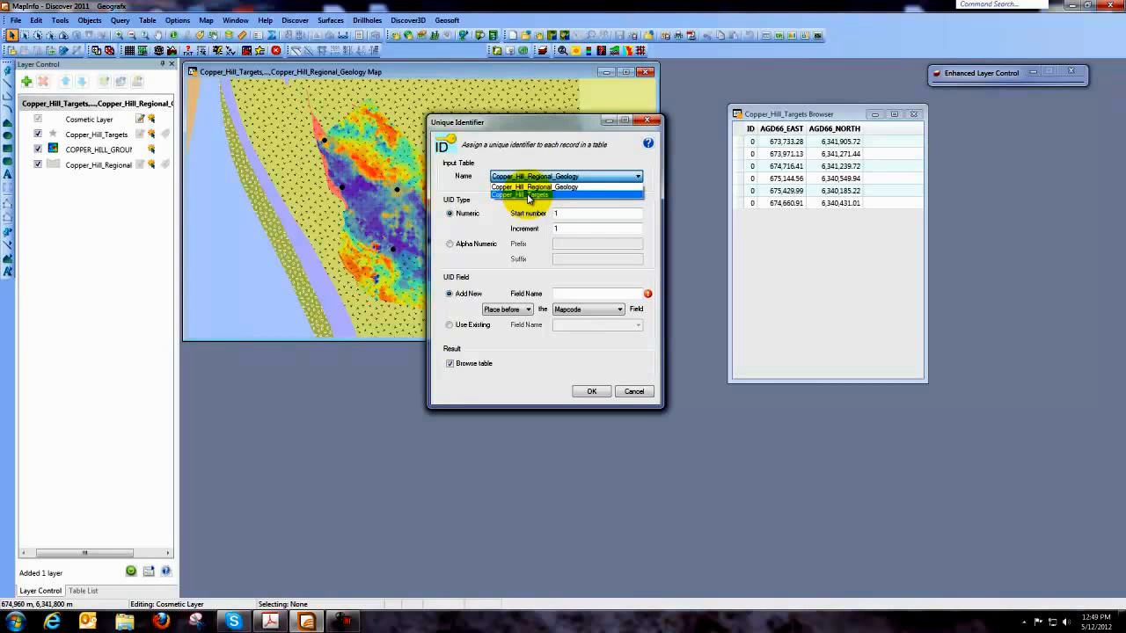
left_click(528, 195)
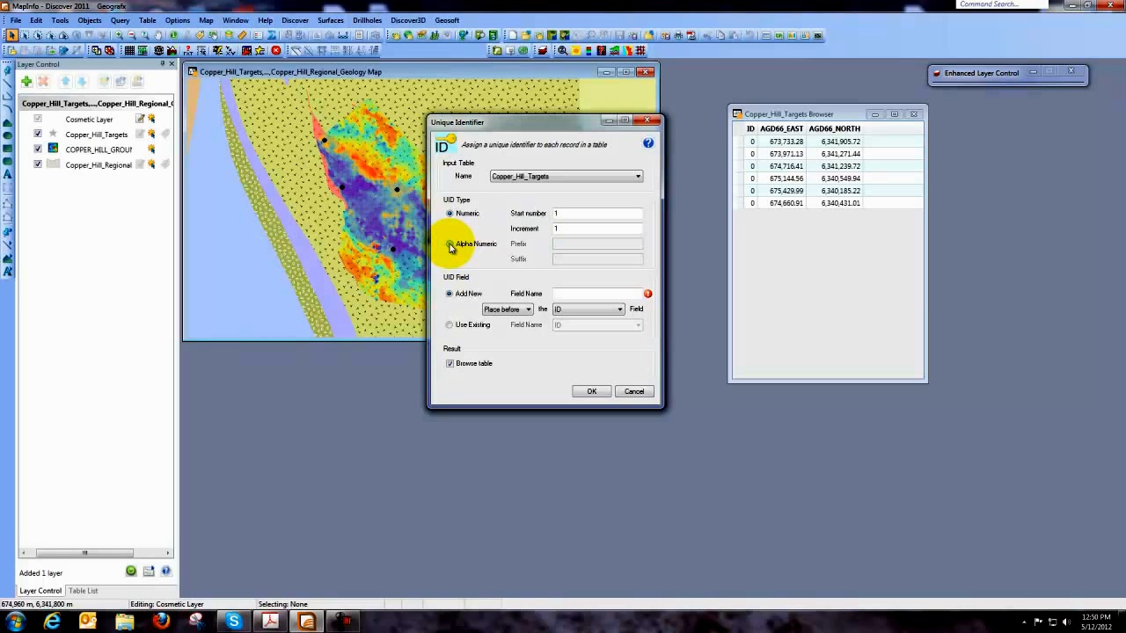
left_click(450, 243)
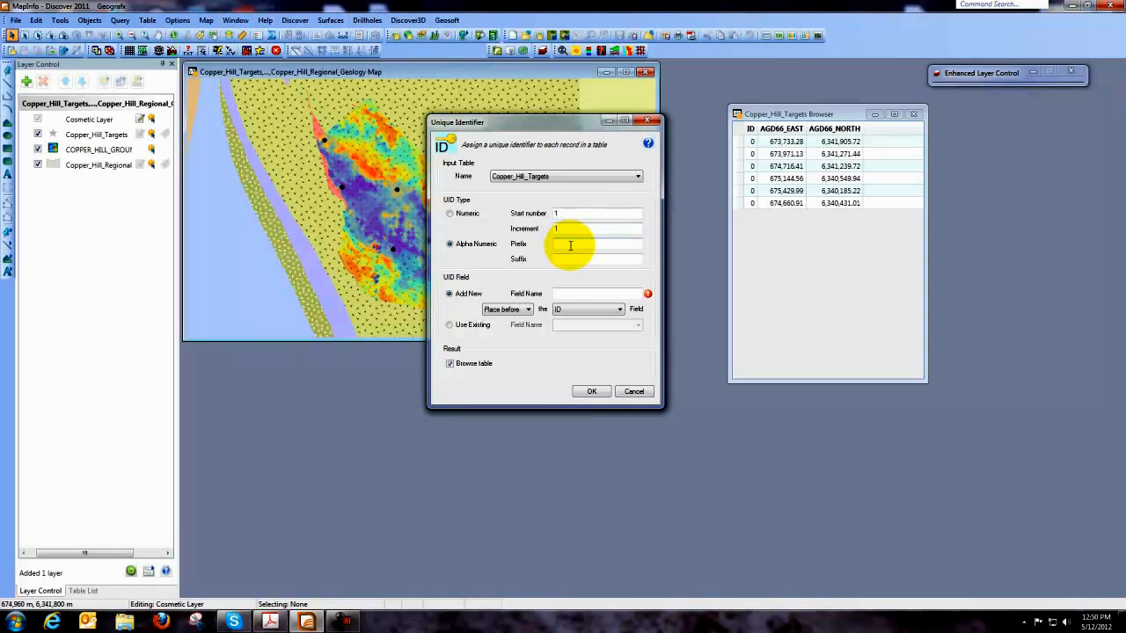
left_click(598, 243)
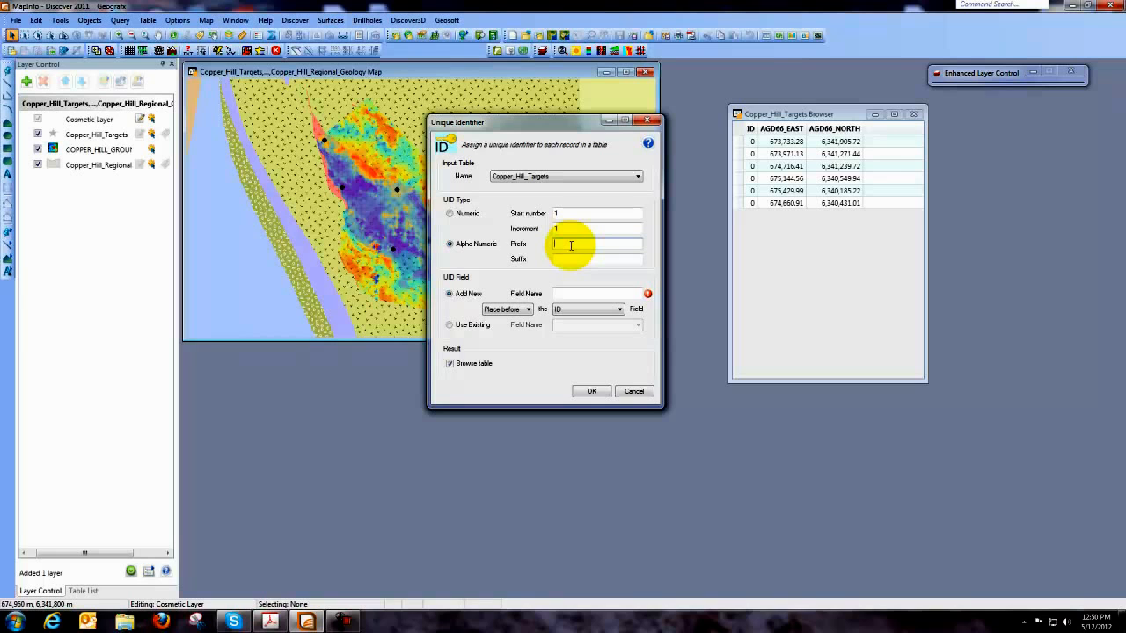
type("CH")
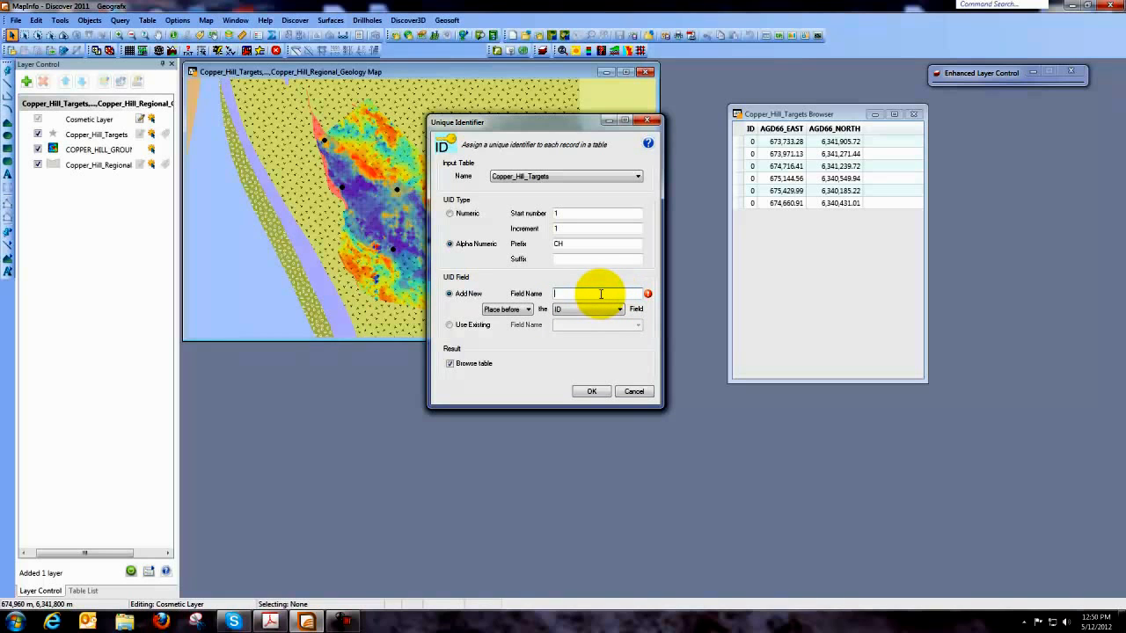
type("HoleID")
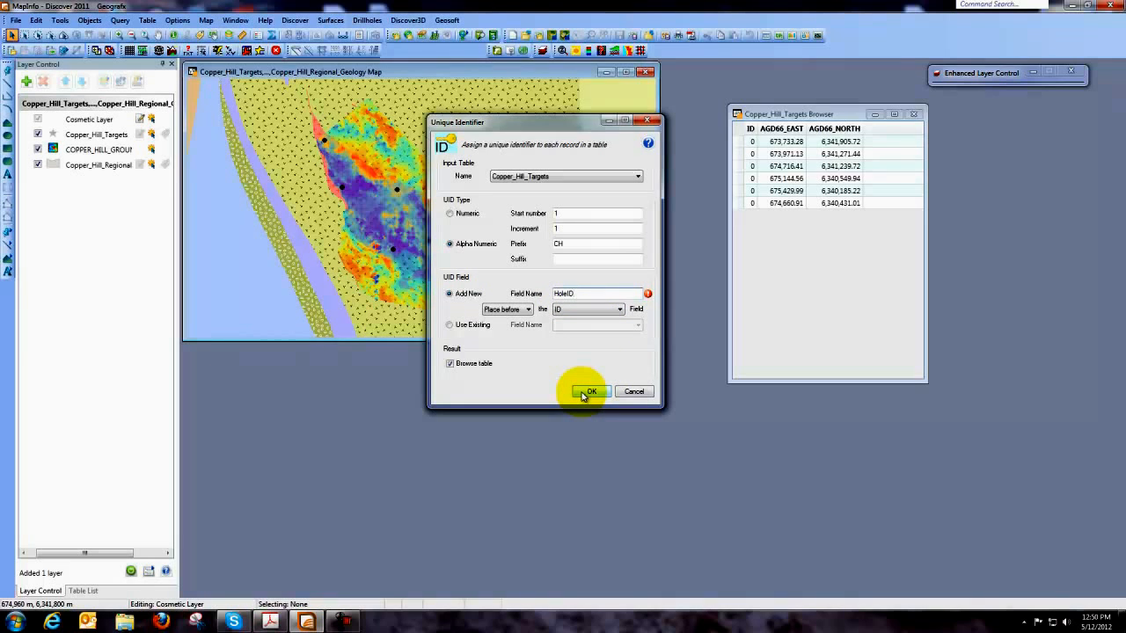
left_click(586, 392)
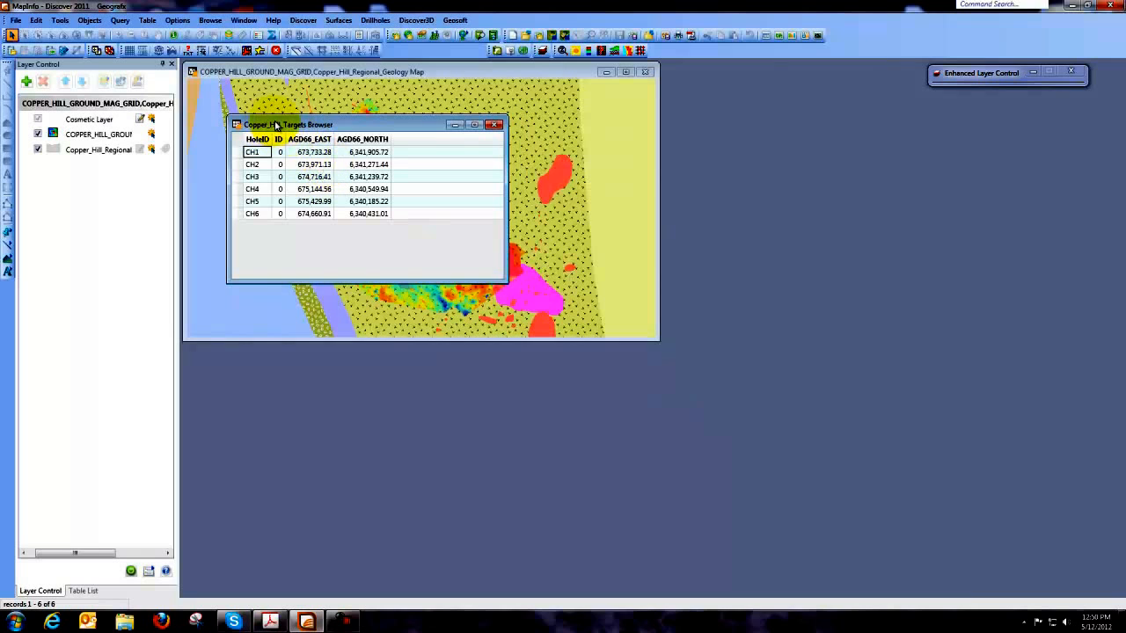
Drag the Copper_Hill_Targets browser window to the right of the map
left_click_drag(277, 124, 359, 127)
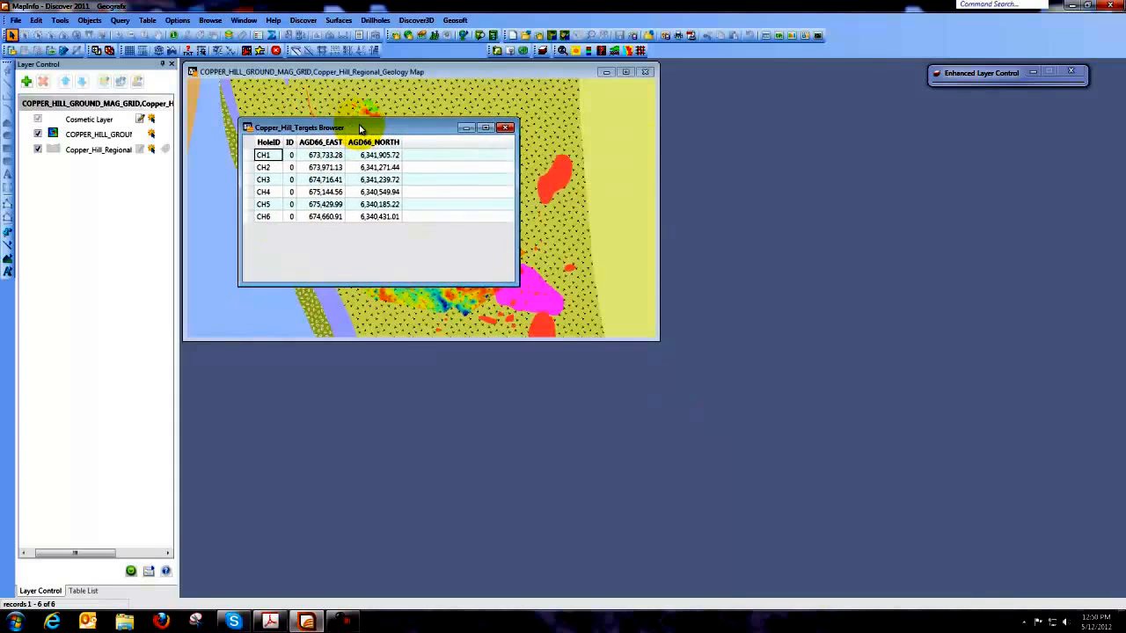
left_click_drag(299, 127, 726, 140)
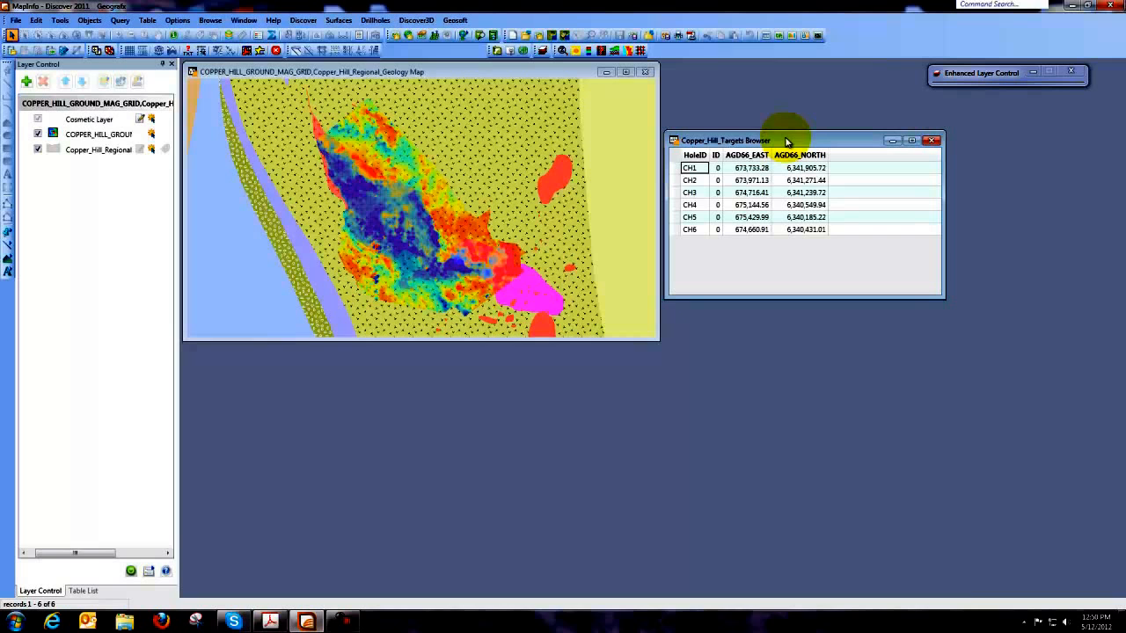
mouse_move(781, 143)
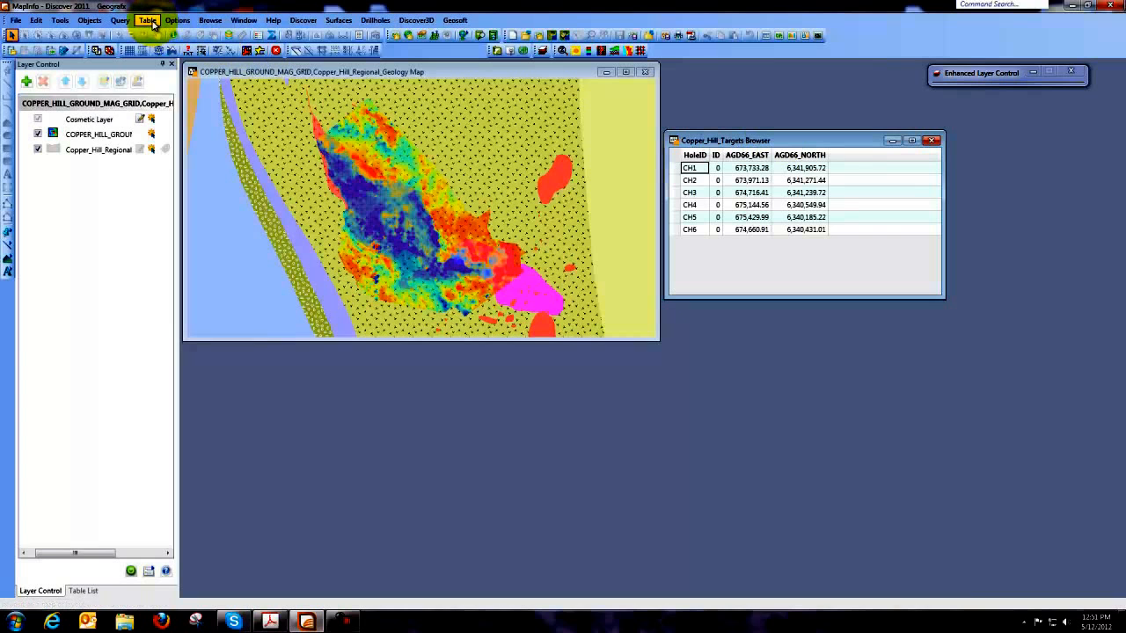
Open Table Maintenance > Table Structure for Copper_Hill_Targets
left_click(147, 19)
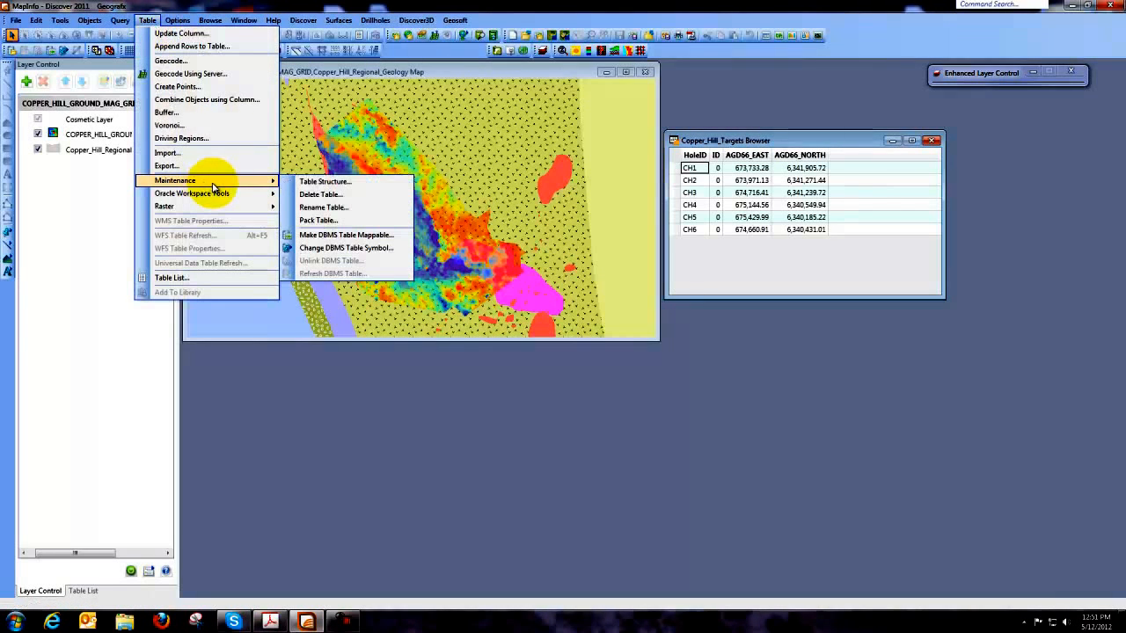
left_click(324, 181)
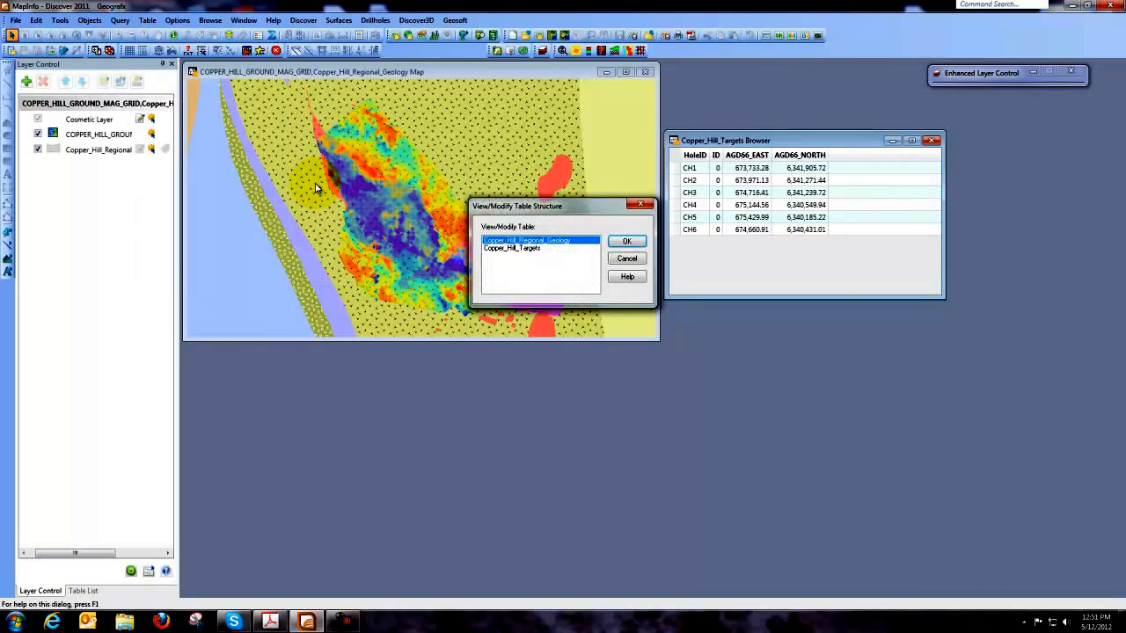
left_click(513, 247)
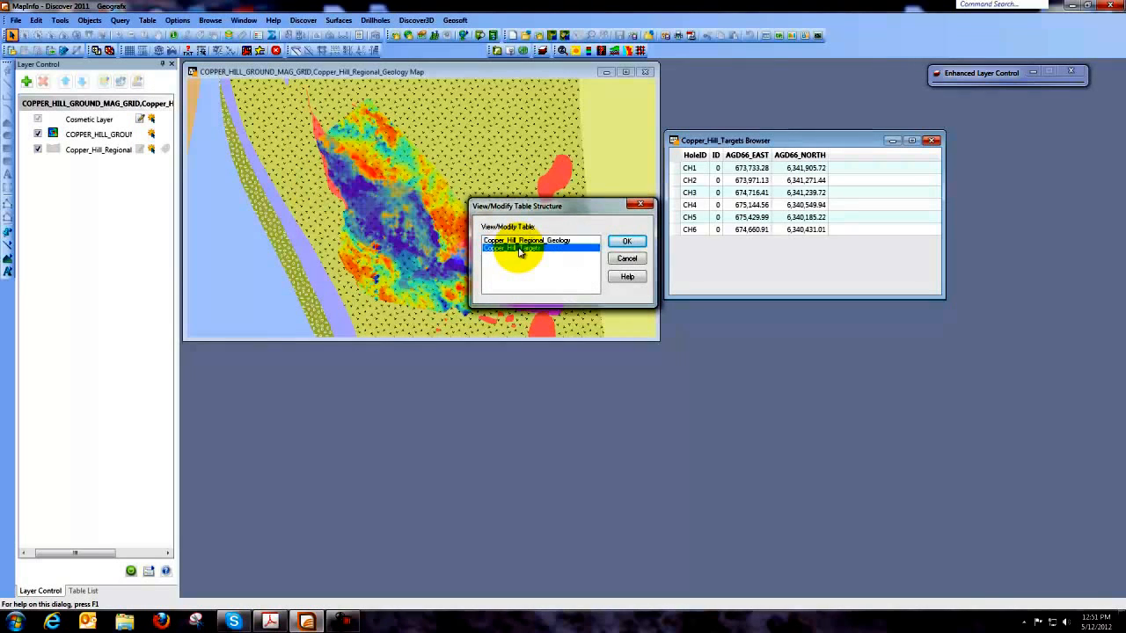
left_click(626, 241)
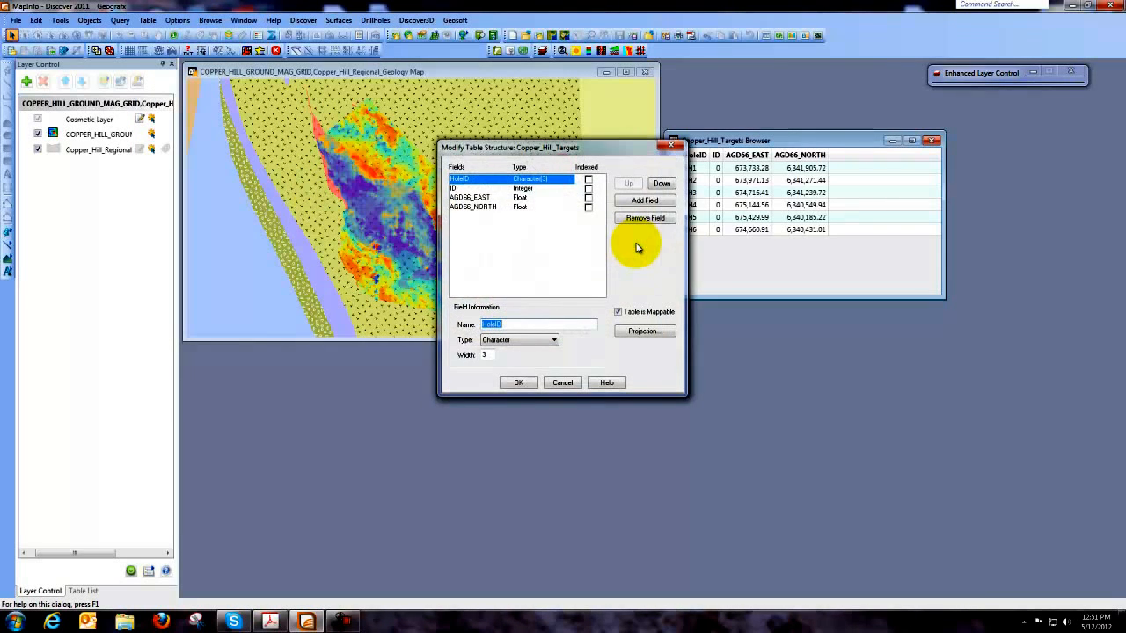
Delete the ID field from the Copper_Hill_Targets structure and accept the data-loss warning
left_click(457, 188)
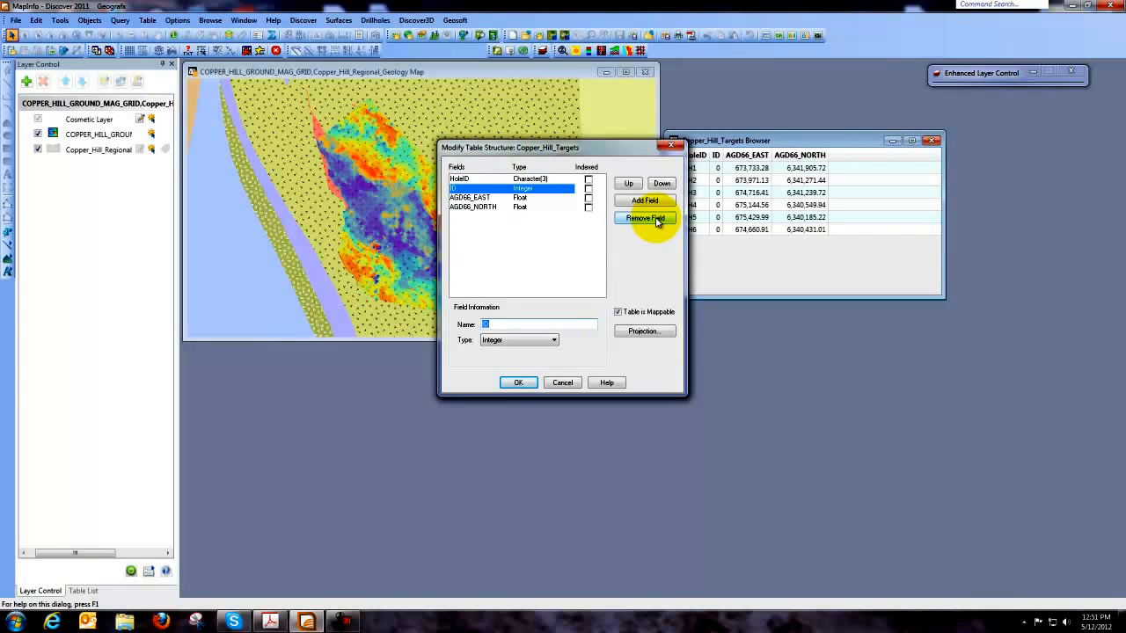
left_click(644, 218)
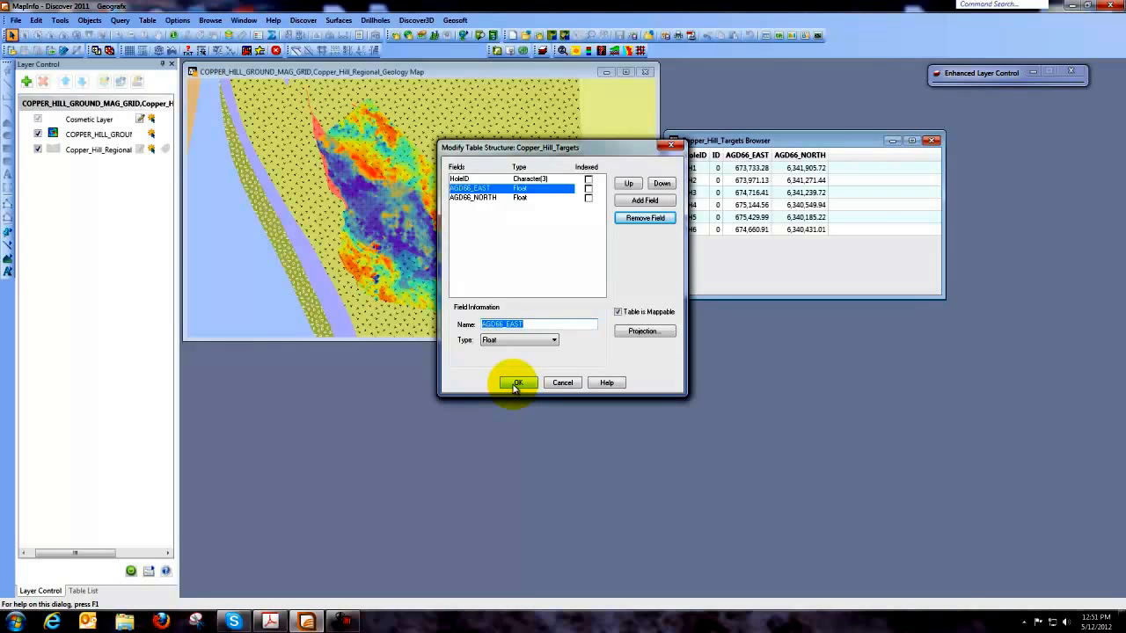
left_click(517, 382)
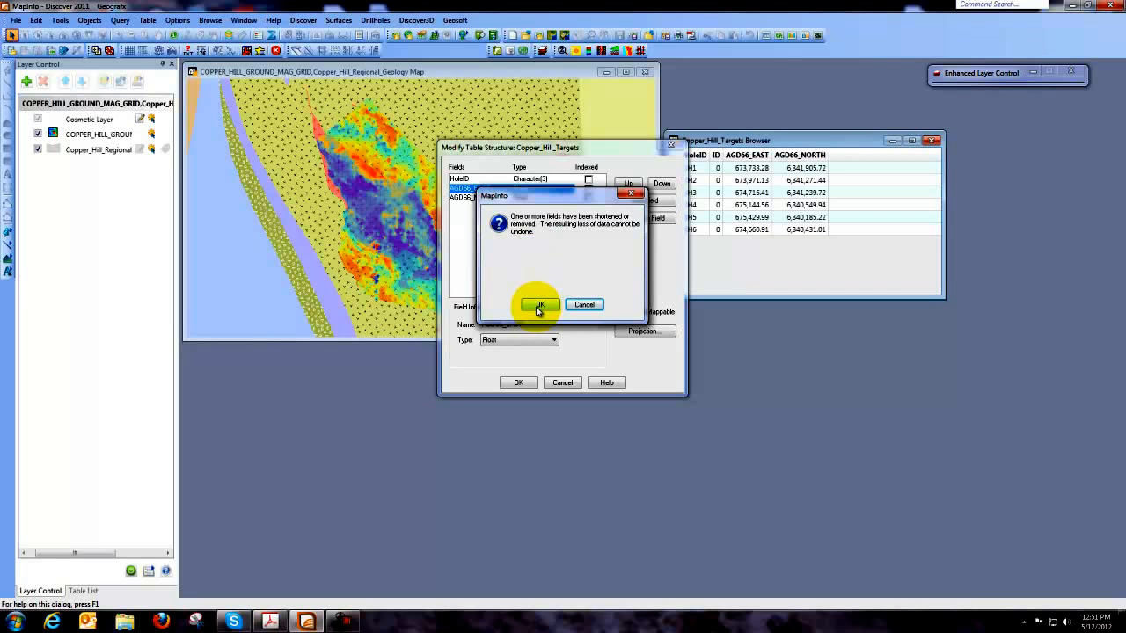
left_click(537, 305)
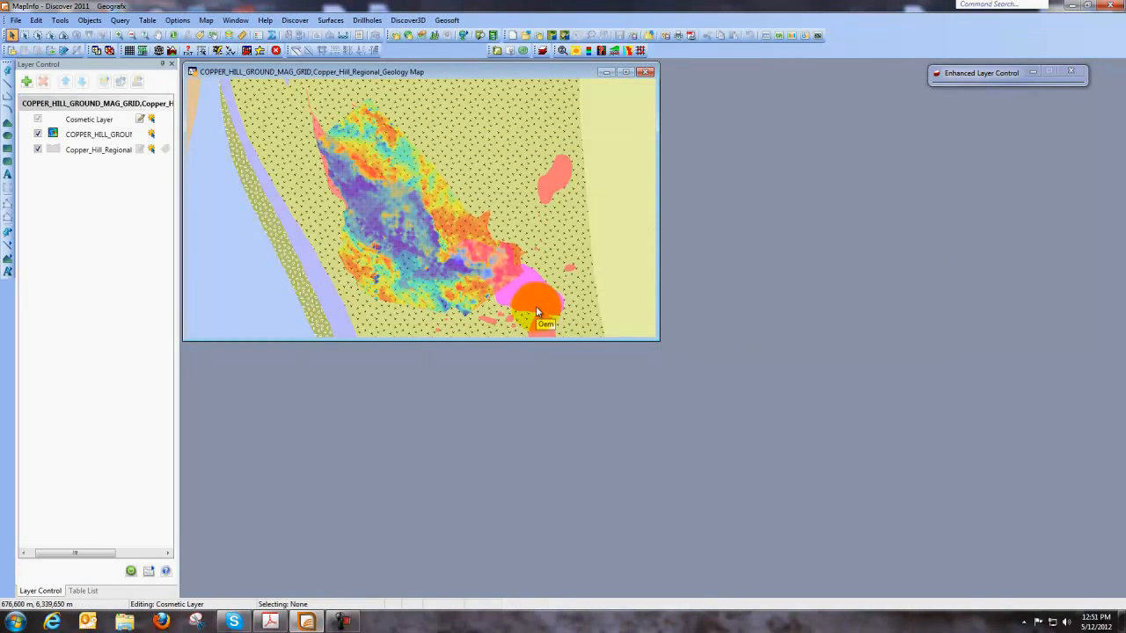